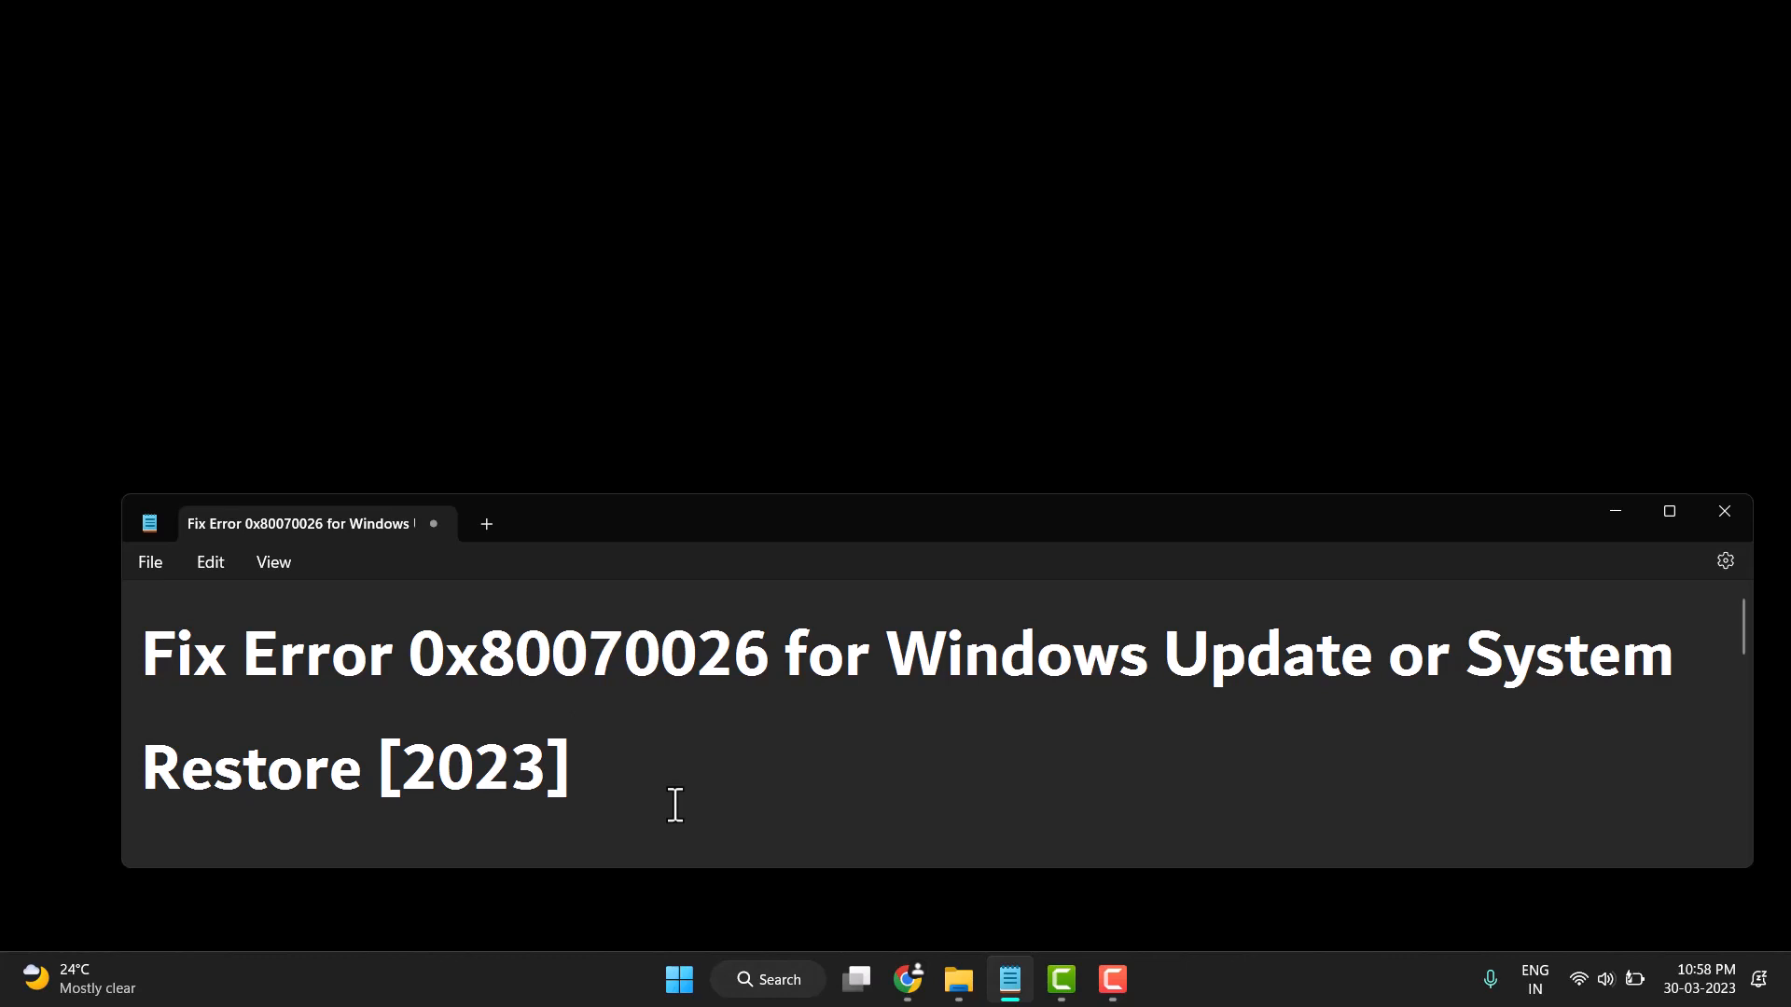
Minimize the Notepad note about error 0x80070026 to reveal the desktop.
{"action": "left_click", "coordinate": [571, 767]}
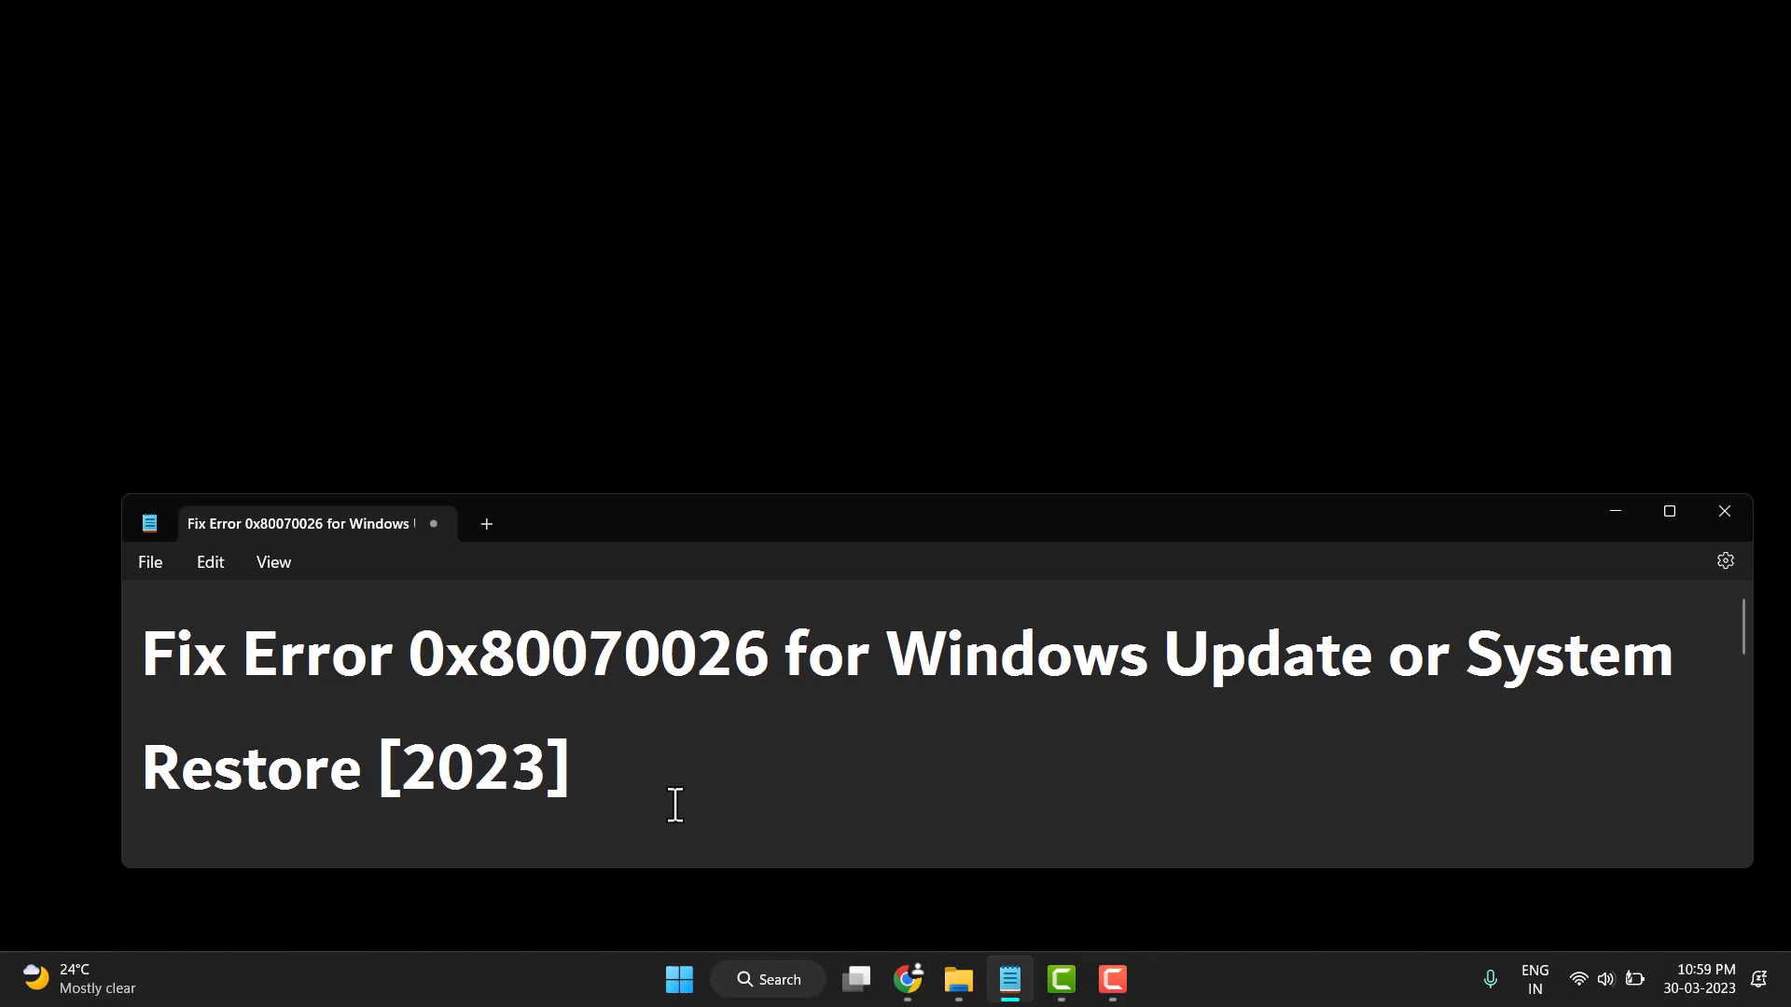
{"action": "mouse_move", "coordinate": [647, 787]}
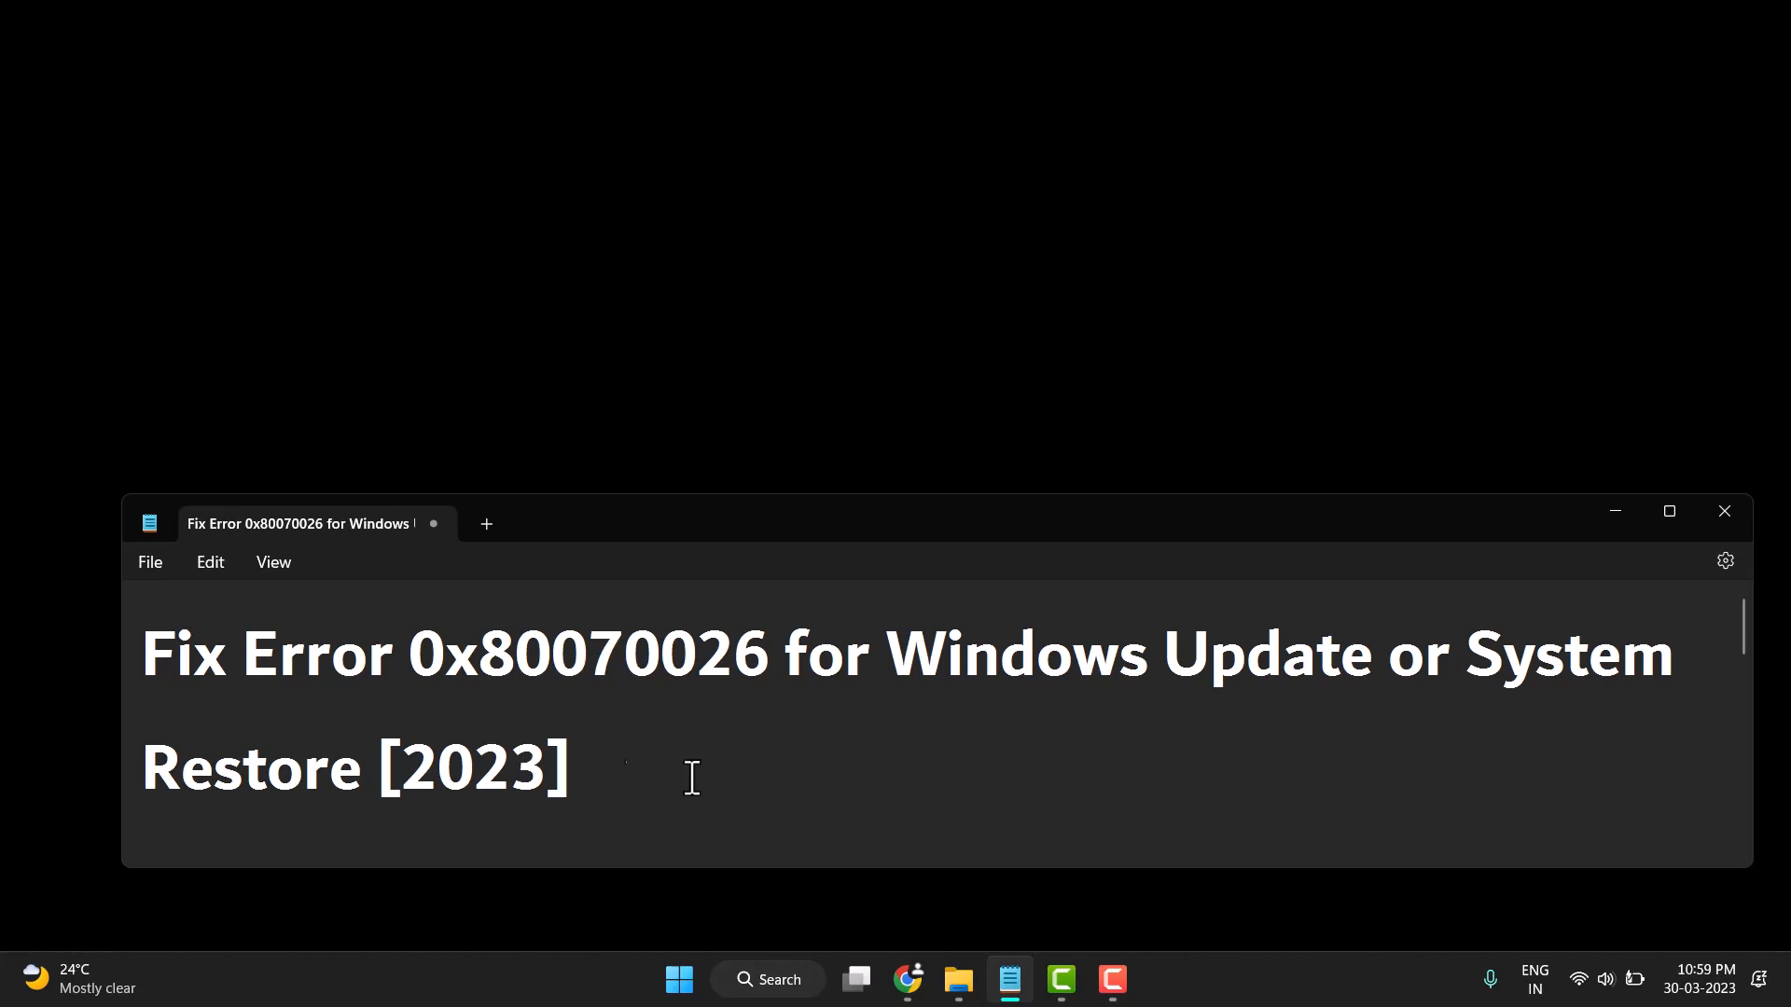
{"action": "mouse_move", "coordinate": [843, 700]}
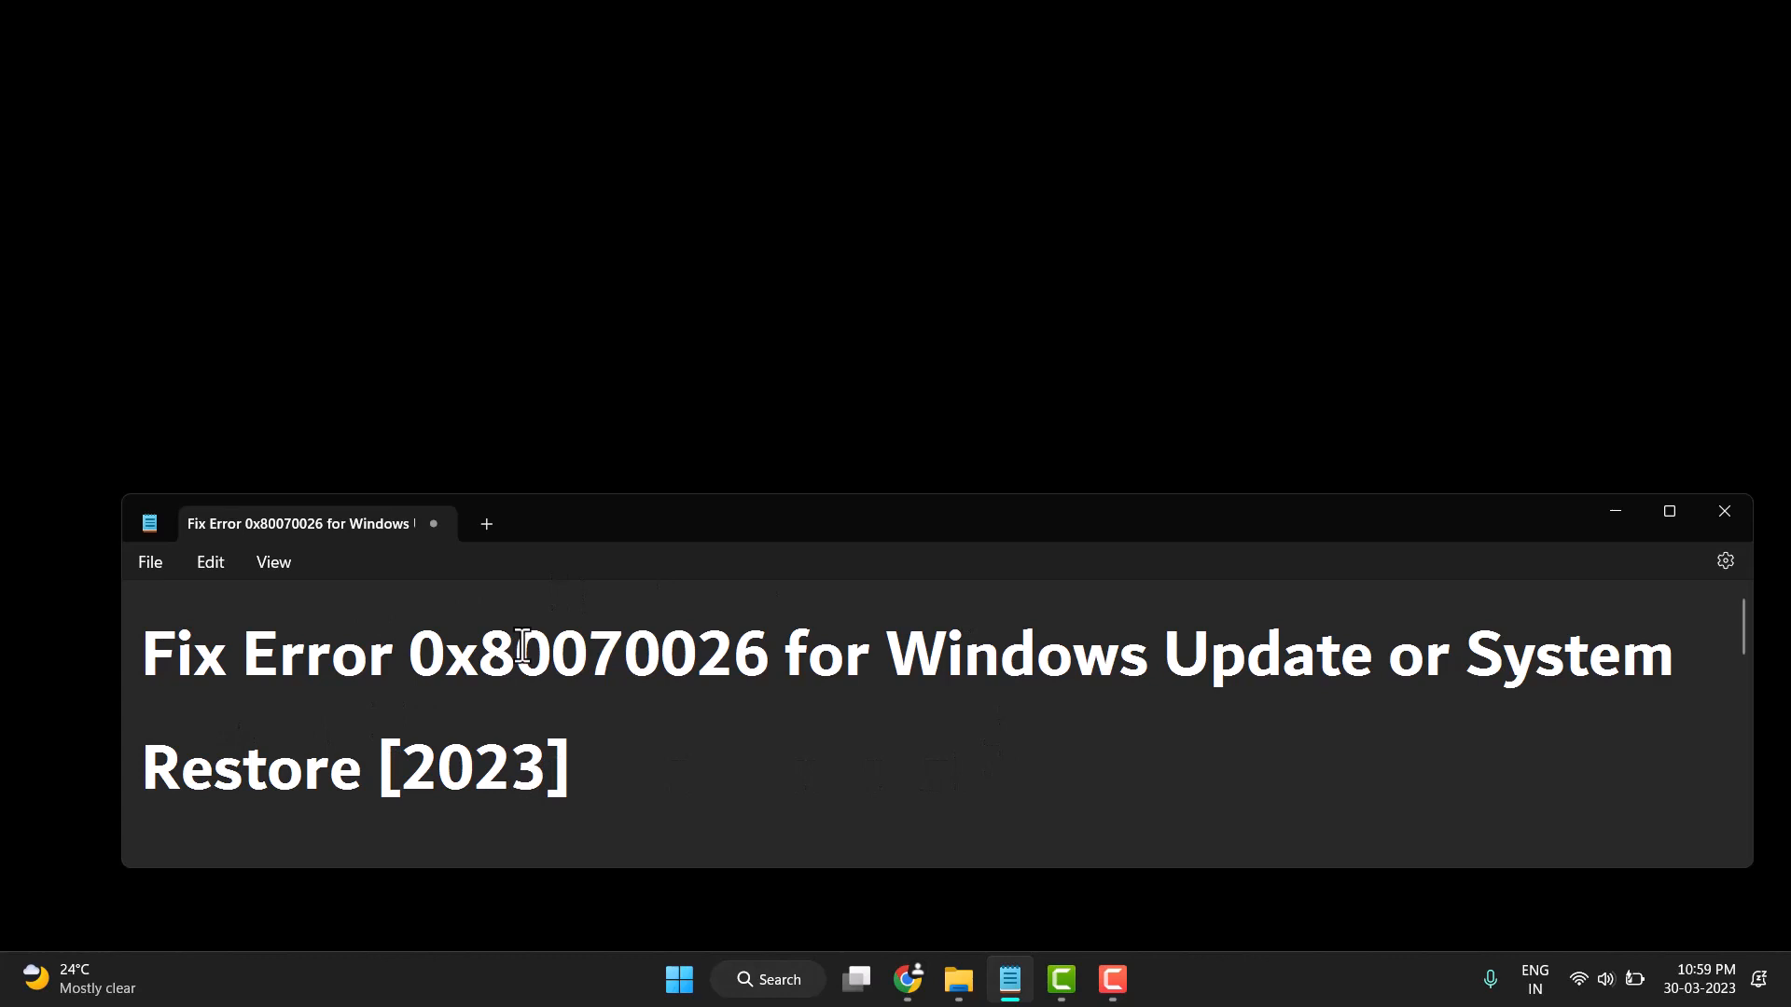
{"action": "mouse_move", "coordinate": [1298, 618]}
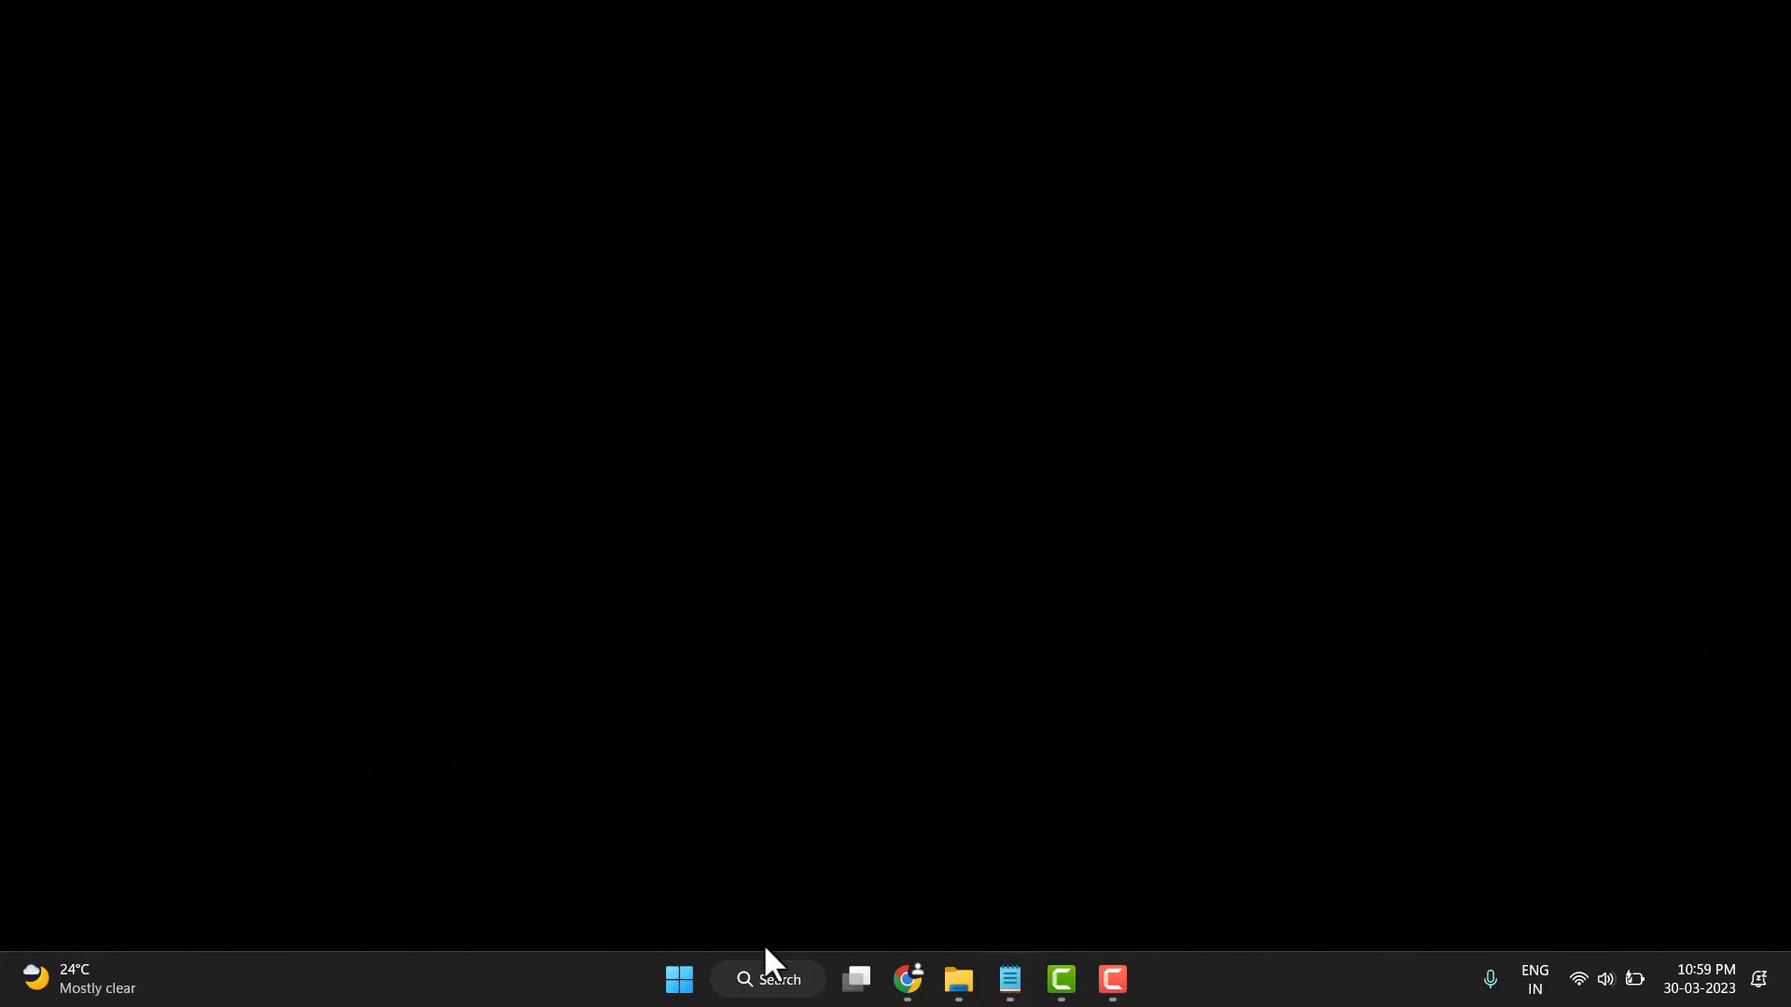
Open the Troubleshoot settings page from the taskbar search's Recent list.
{"action": "left_click", "coordinate": [766, 988]}
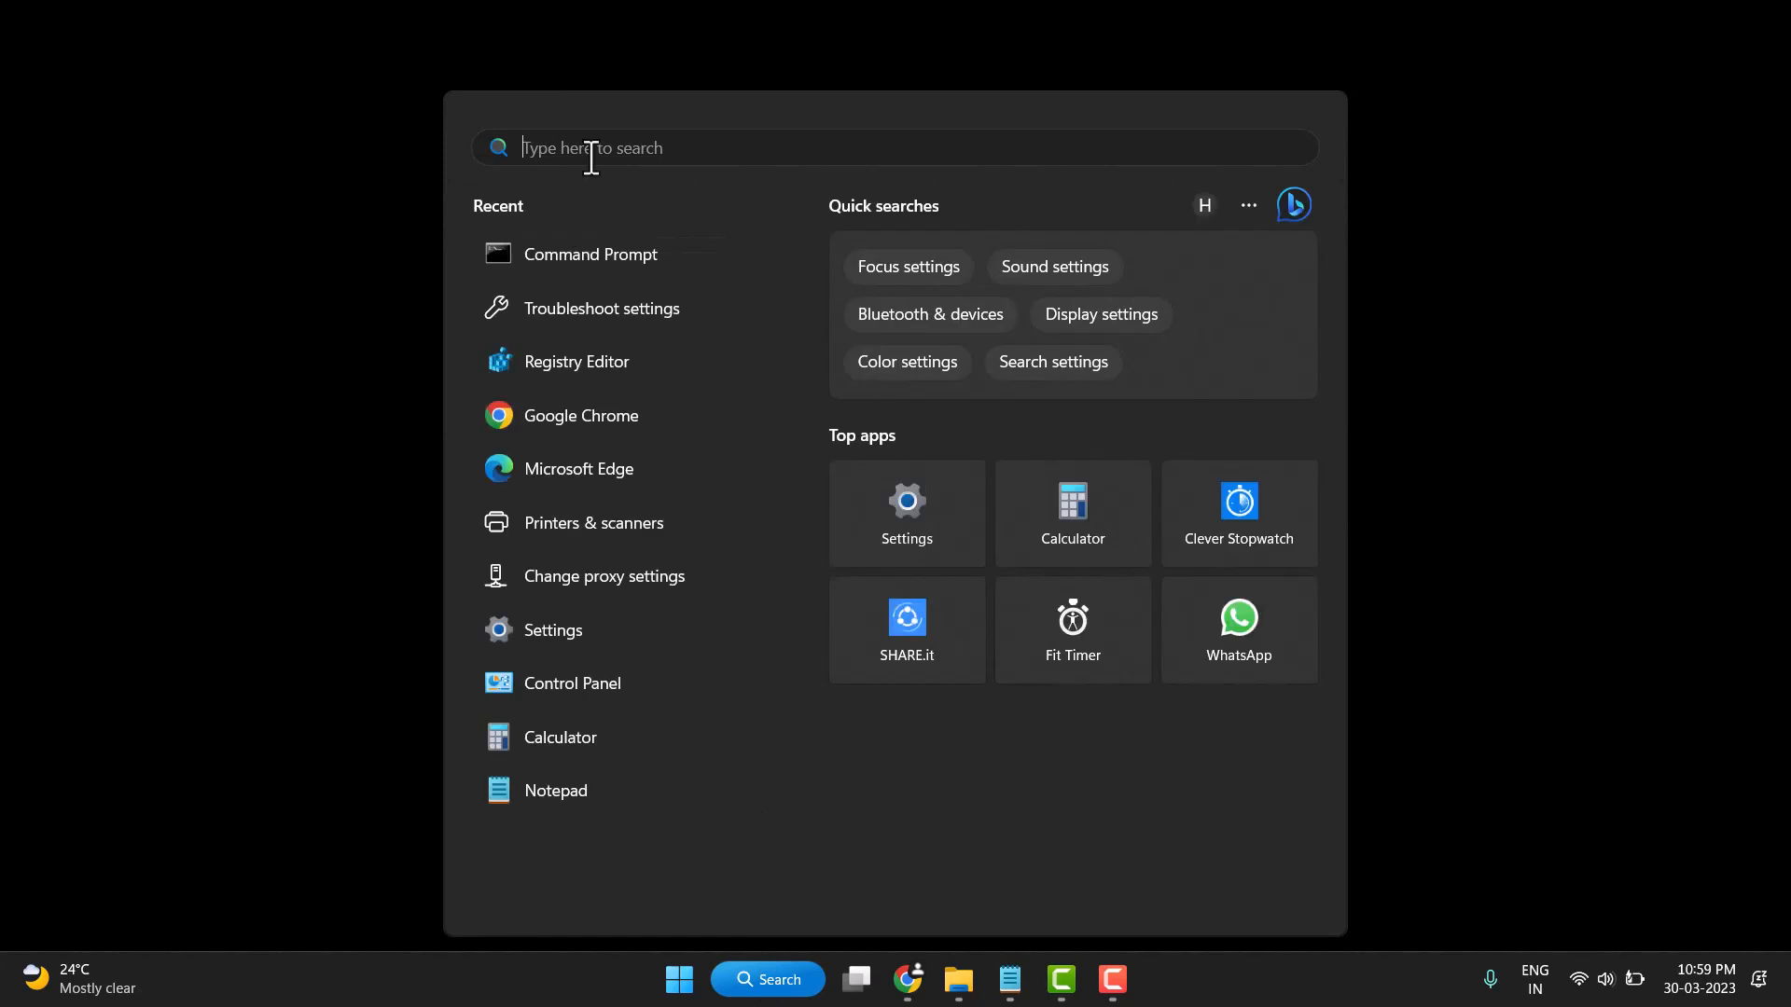
{"action": "mouse_move", "coordinate": [599, 308]}
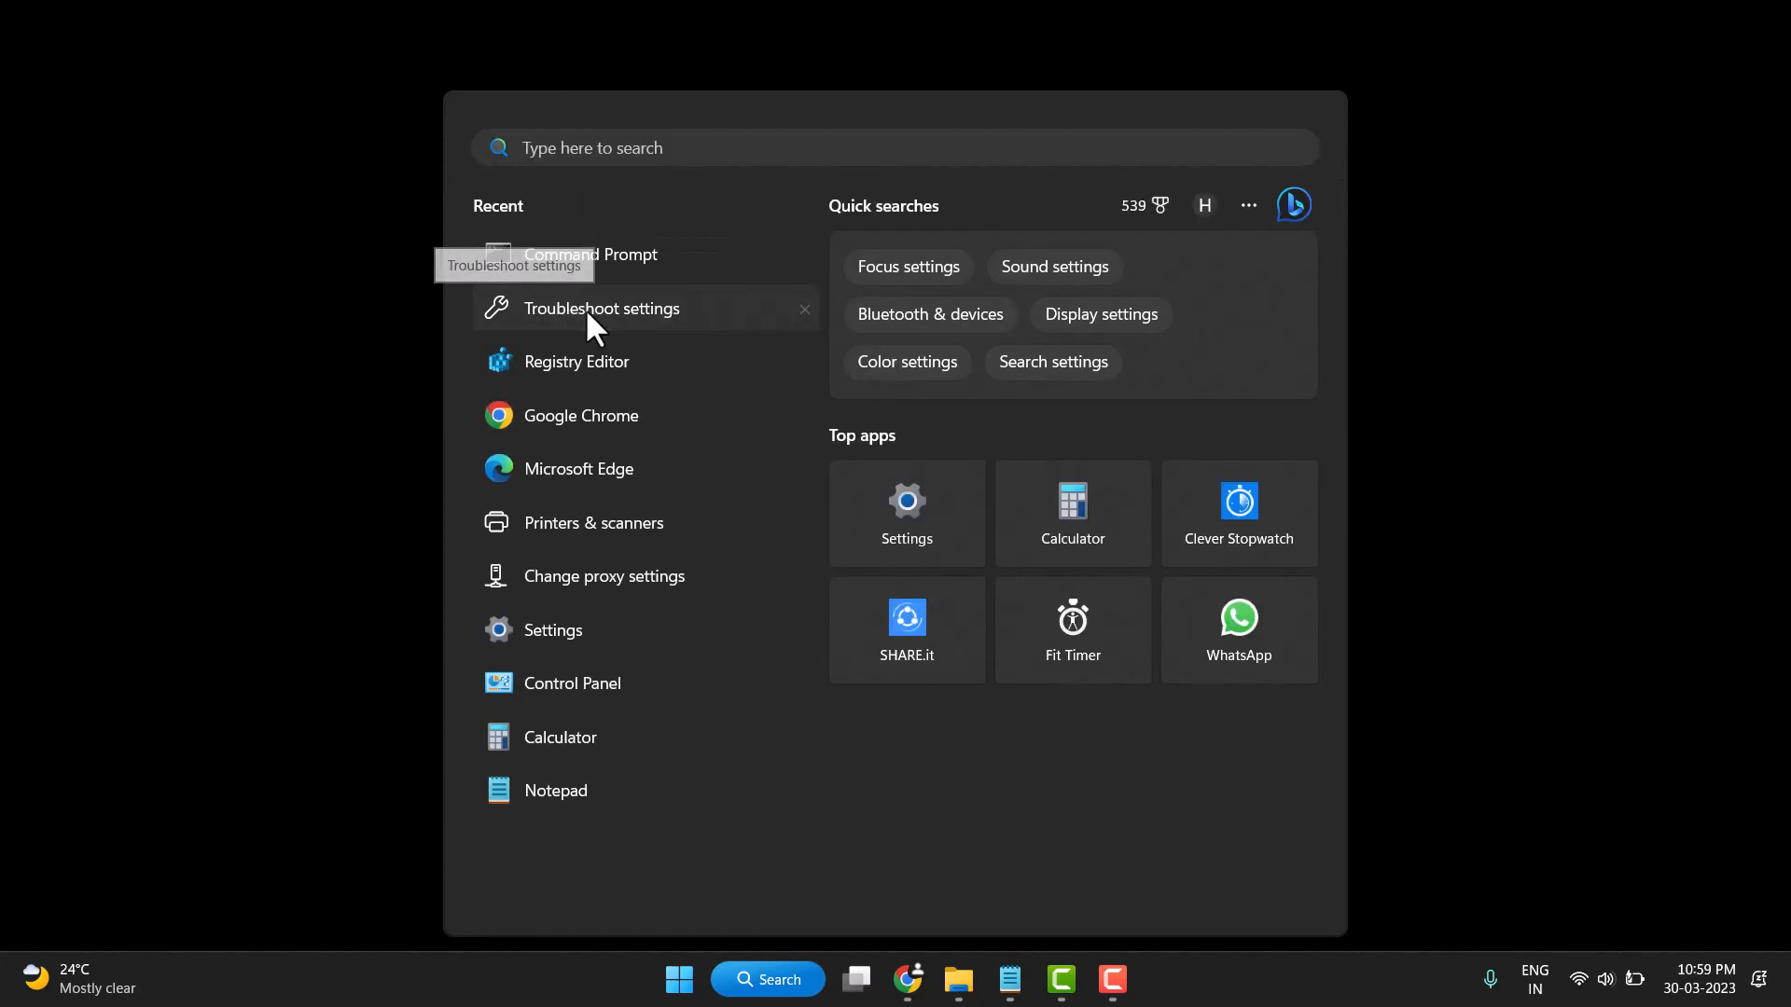
{"action": "left_click", "coordinate": [907, 511]}
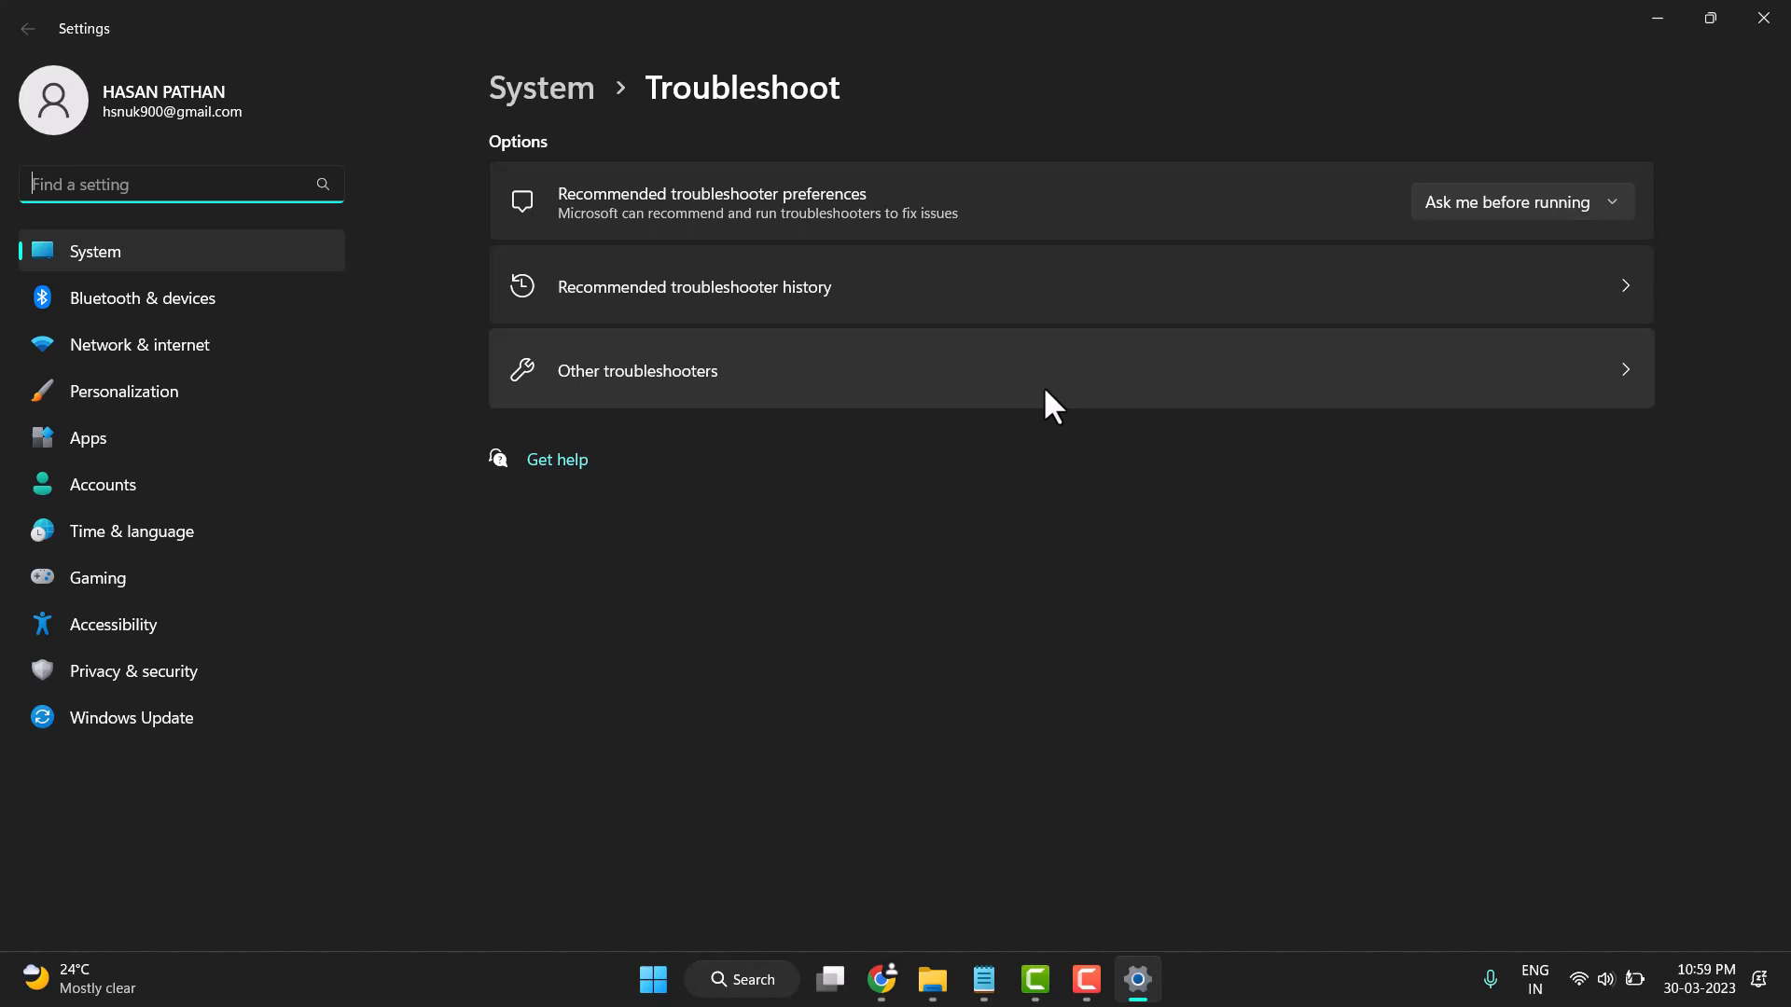
{"action": "mouse_move", "coordinate": [793, 391]}
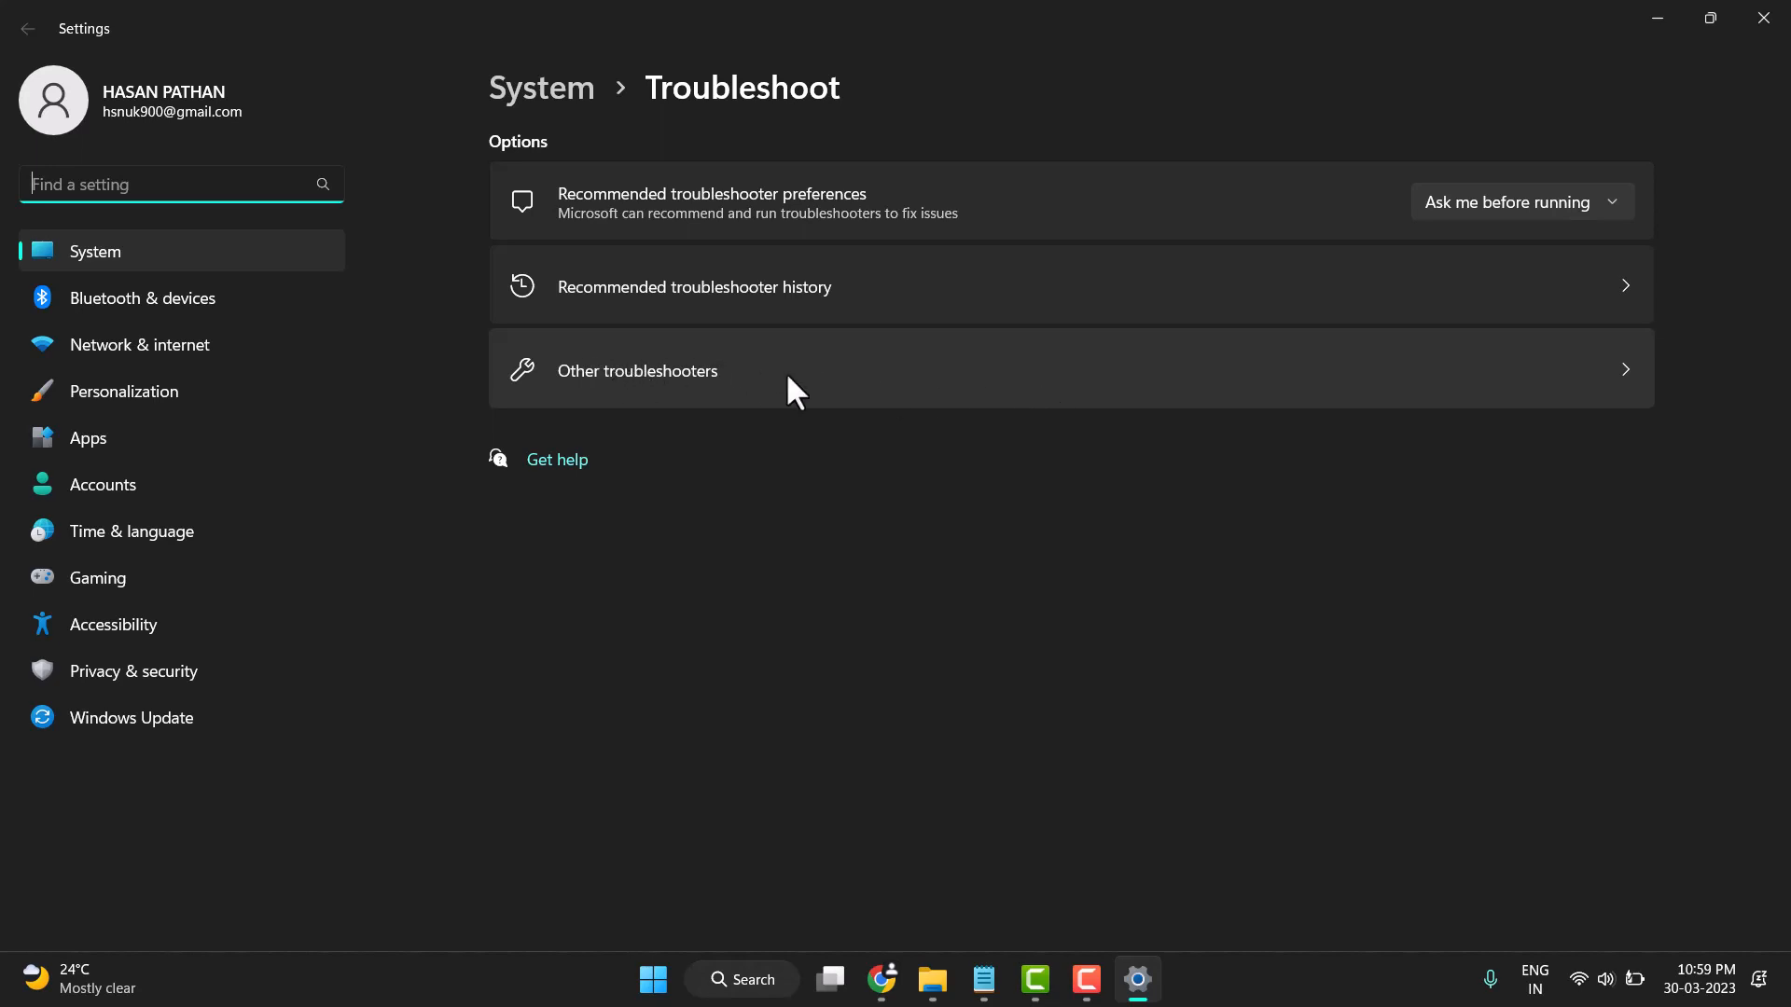
Run the Windows Update troubleshooter from the Other troubleshooters list.
{"action": "left_click", "coordinate": [636, 369]}
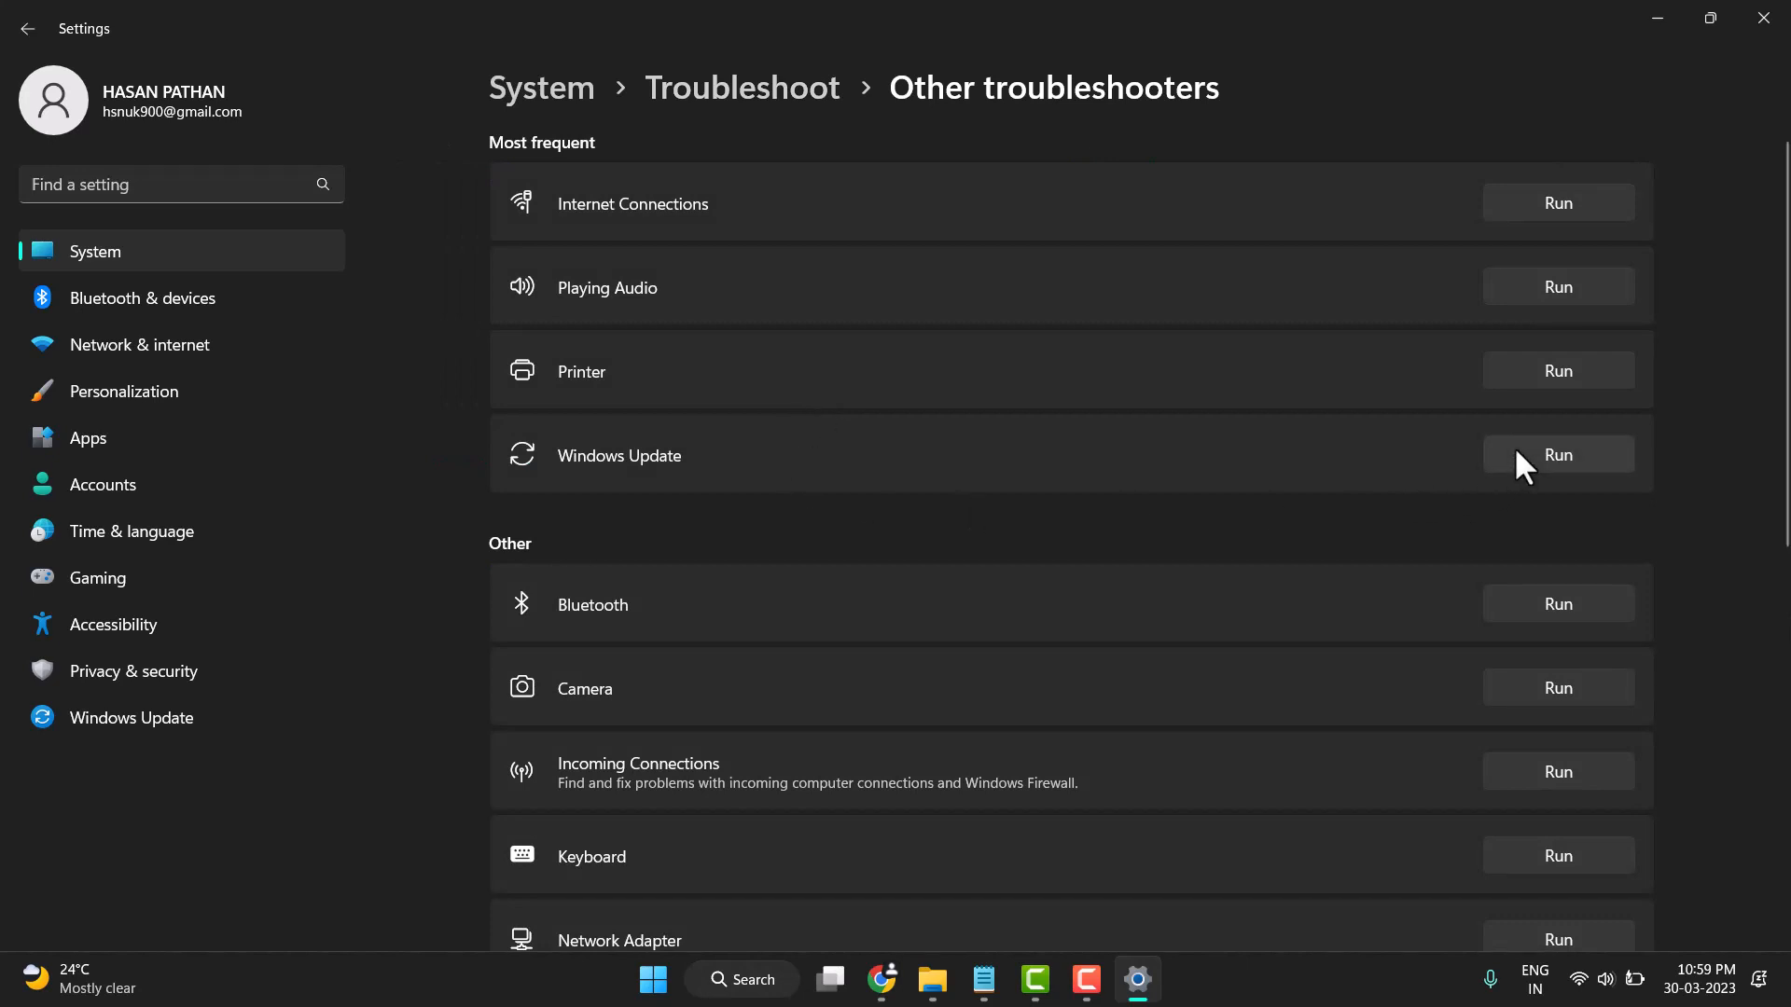
{"action": "left_click", "coordinate": [1556, 455]}
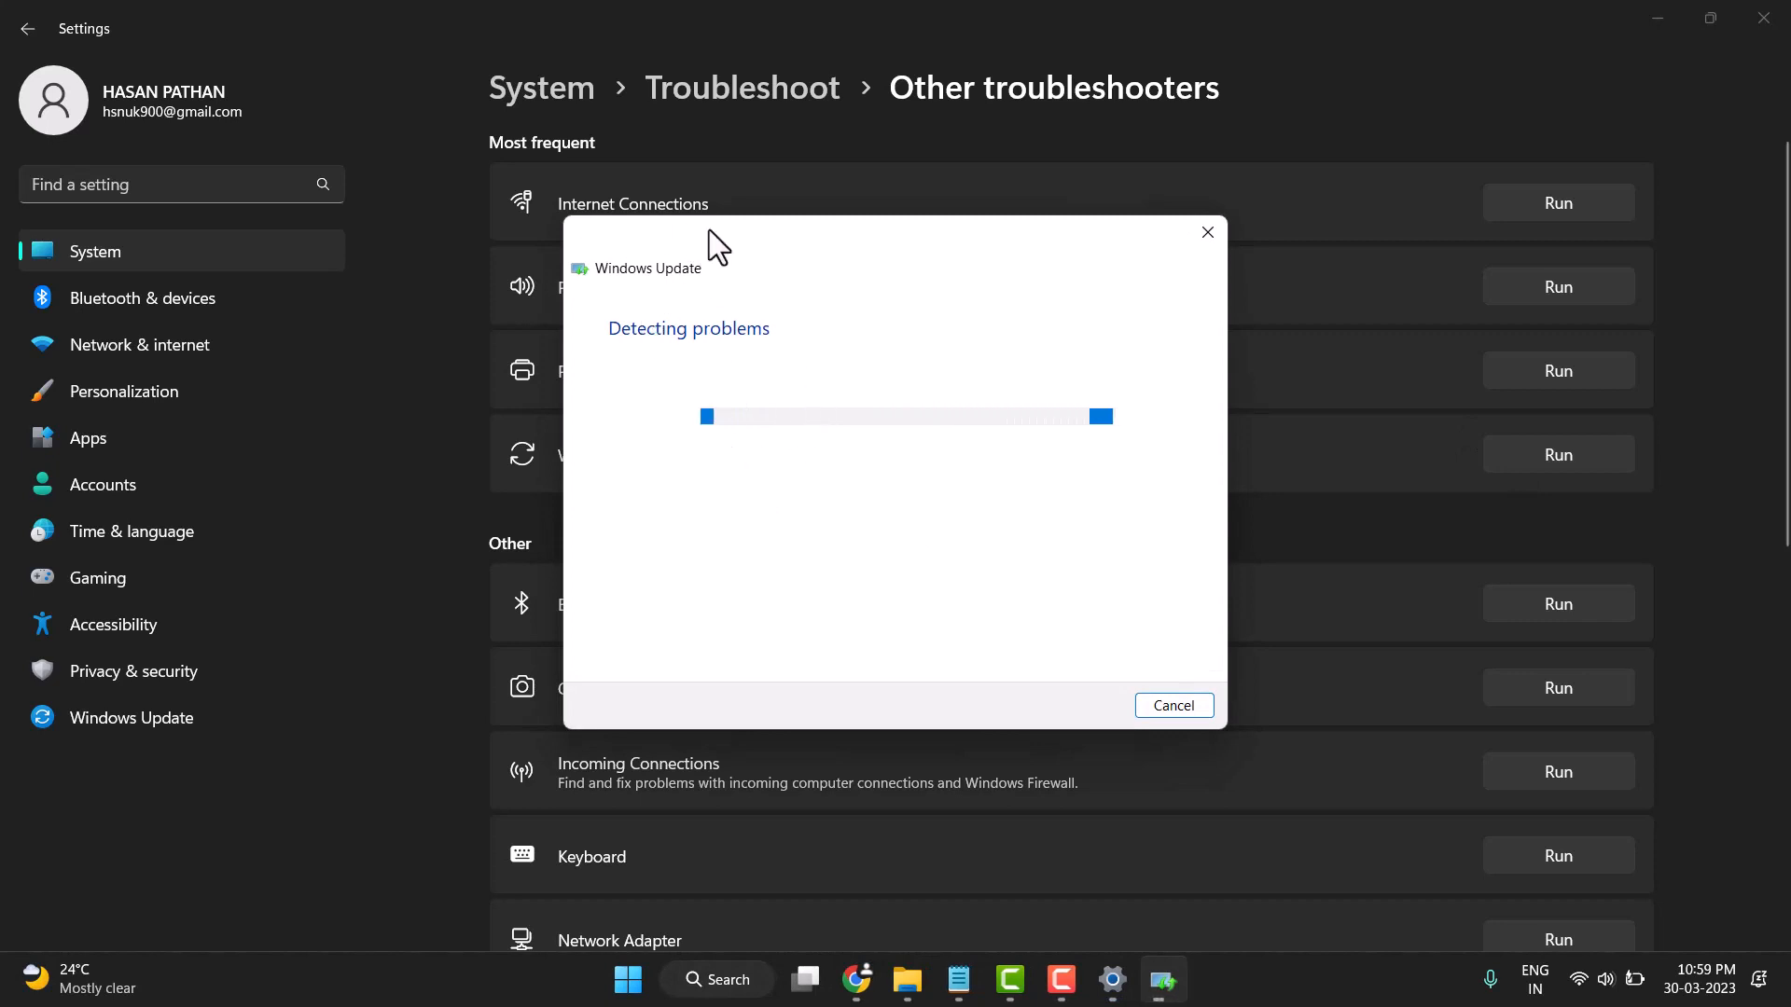
{"action": "mouse_move", "coordinate": [1170, 705]}
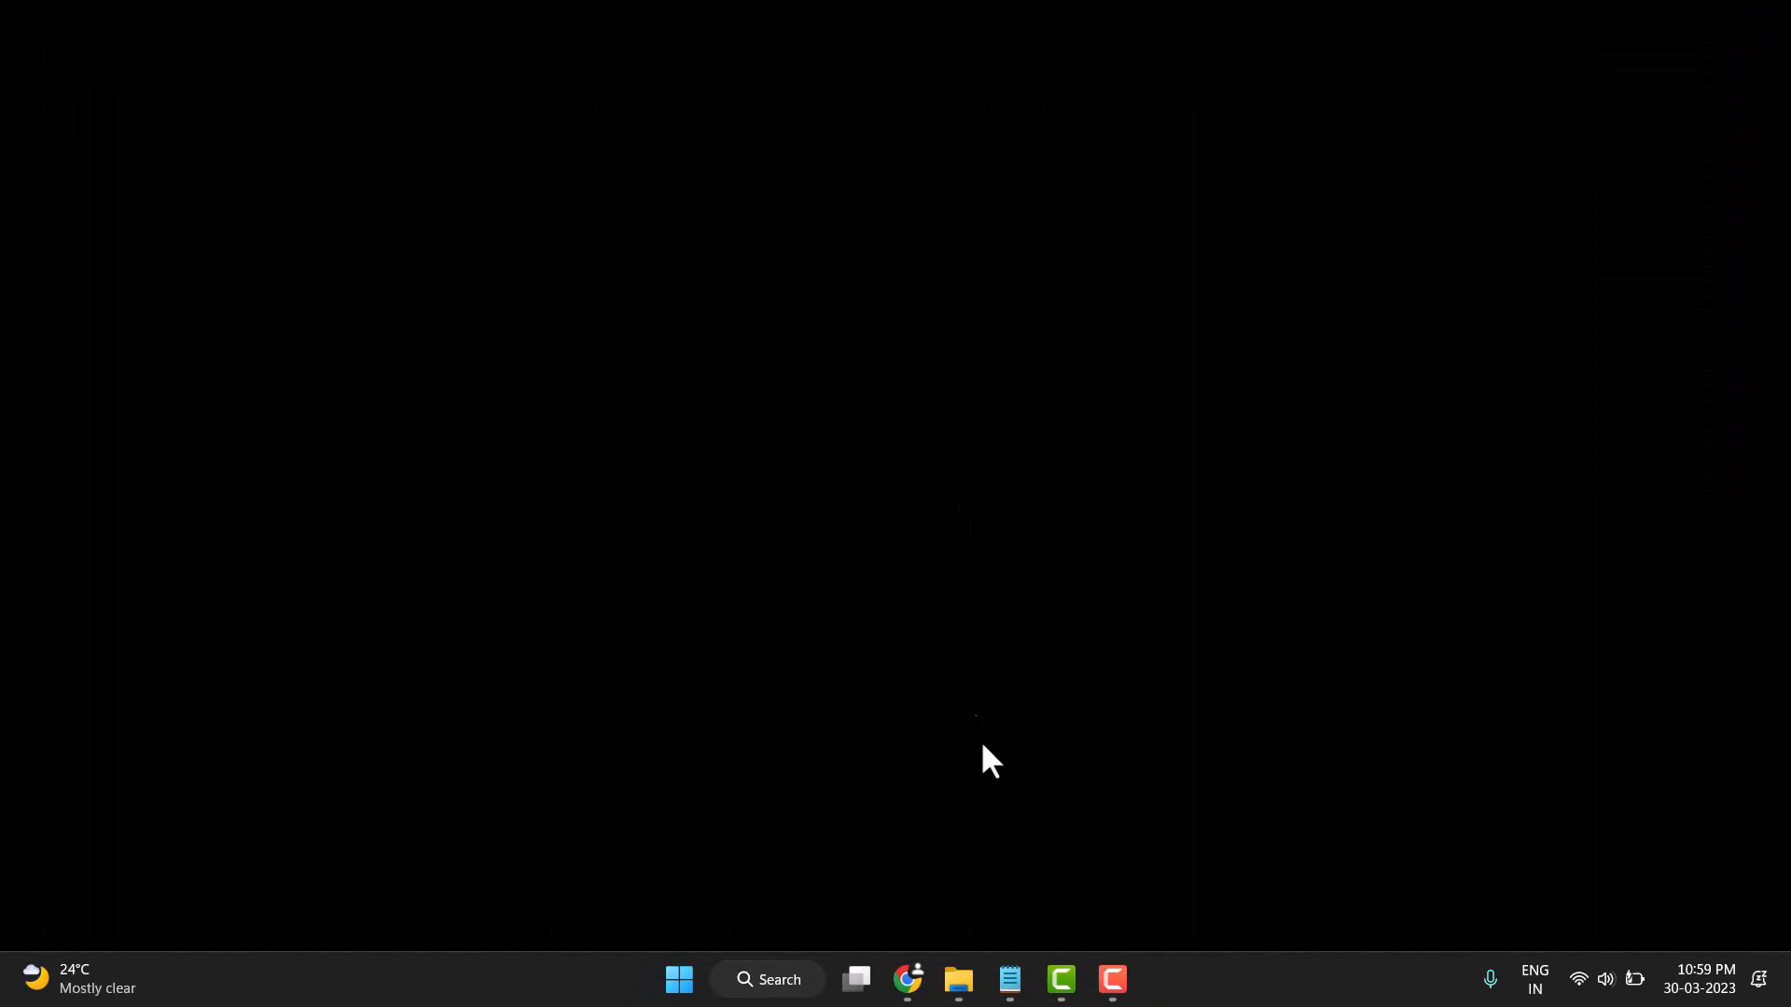
Restart the PC from the Start menu's power options.
{"action": "left_click", "coordinate": [679, 980]}
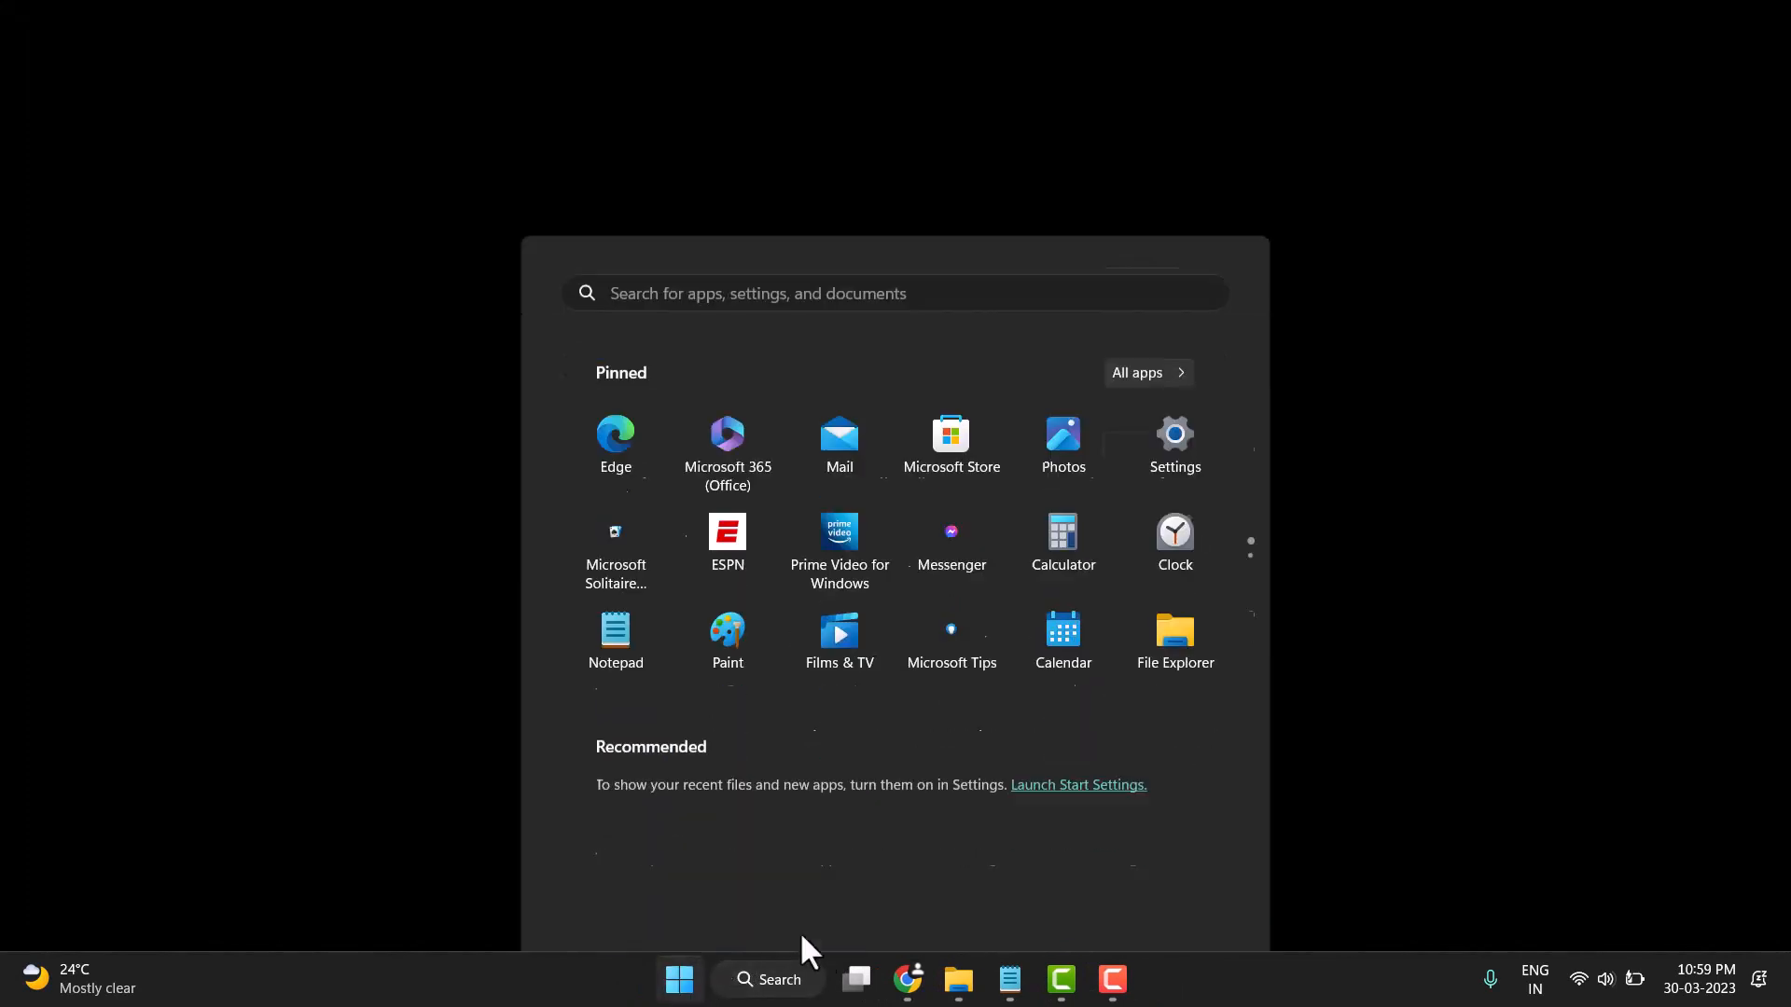
{"action": "left_click", "coordinate": [1185, 899]}
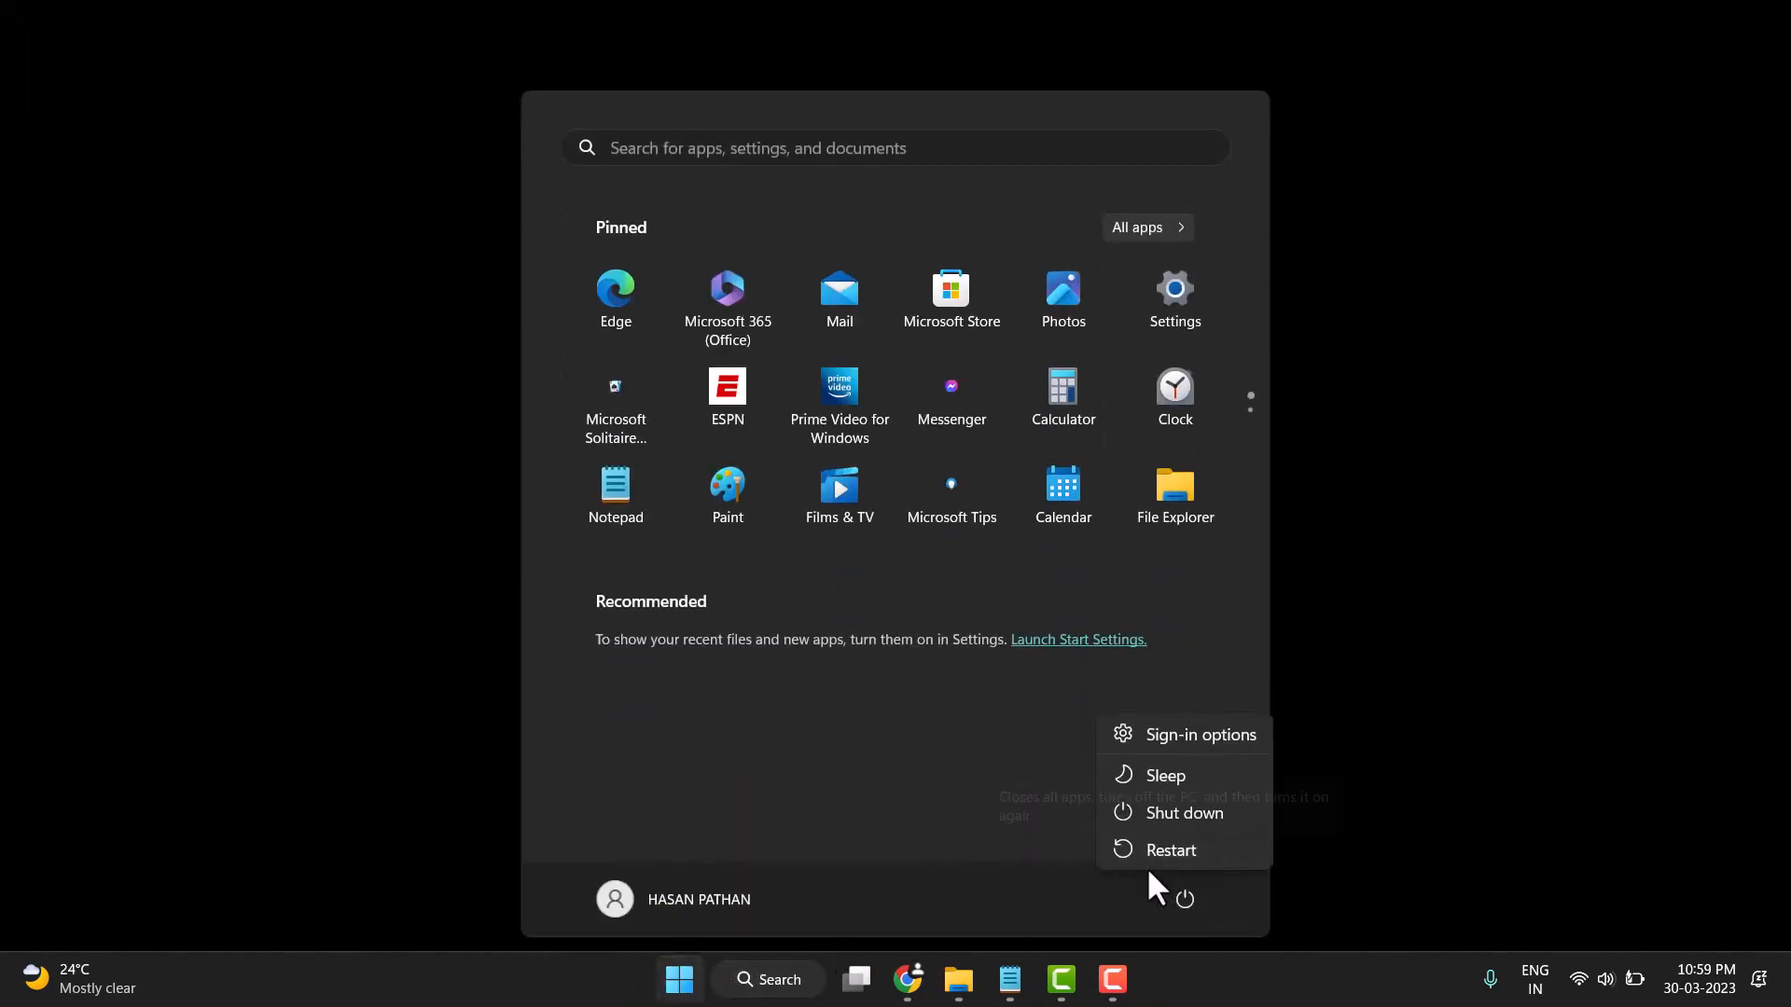
{"action": "left_click", "coordinate": [1182, 811]}
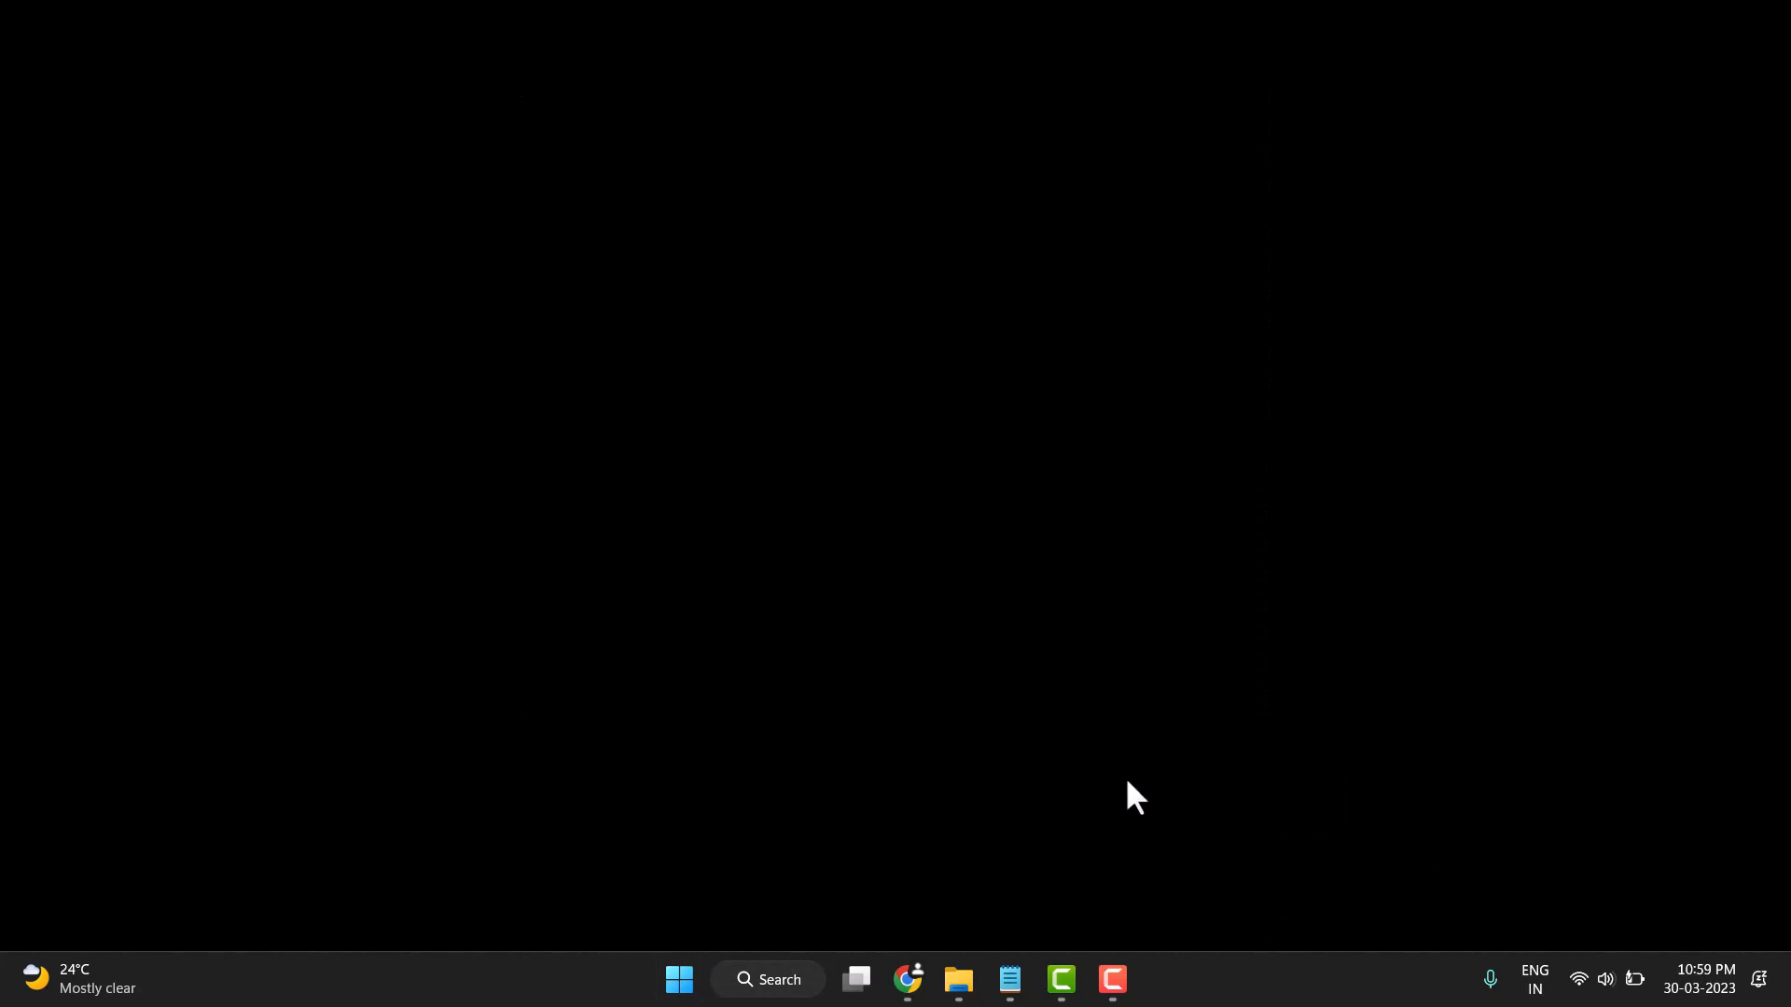
Search for 'file Explorer' from the taskbar and open it at Home.
{"action": "left_click", "coordinate": [767, 979]}
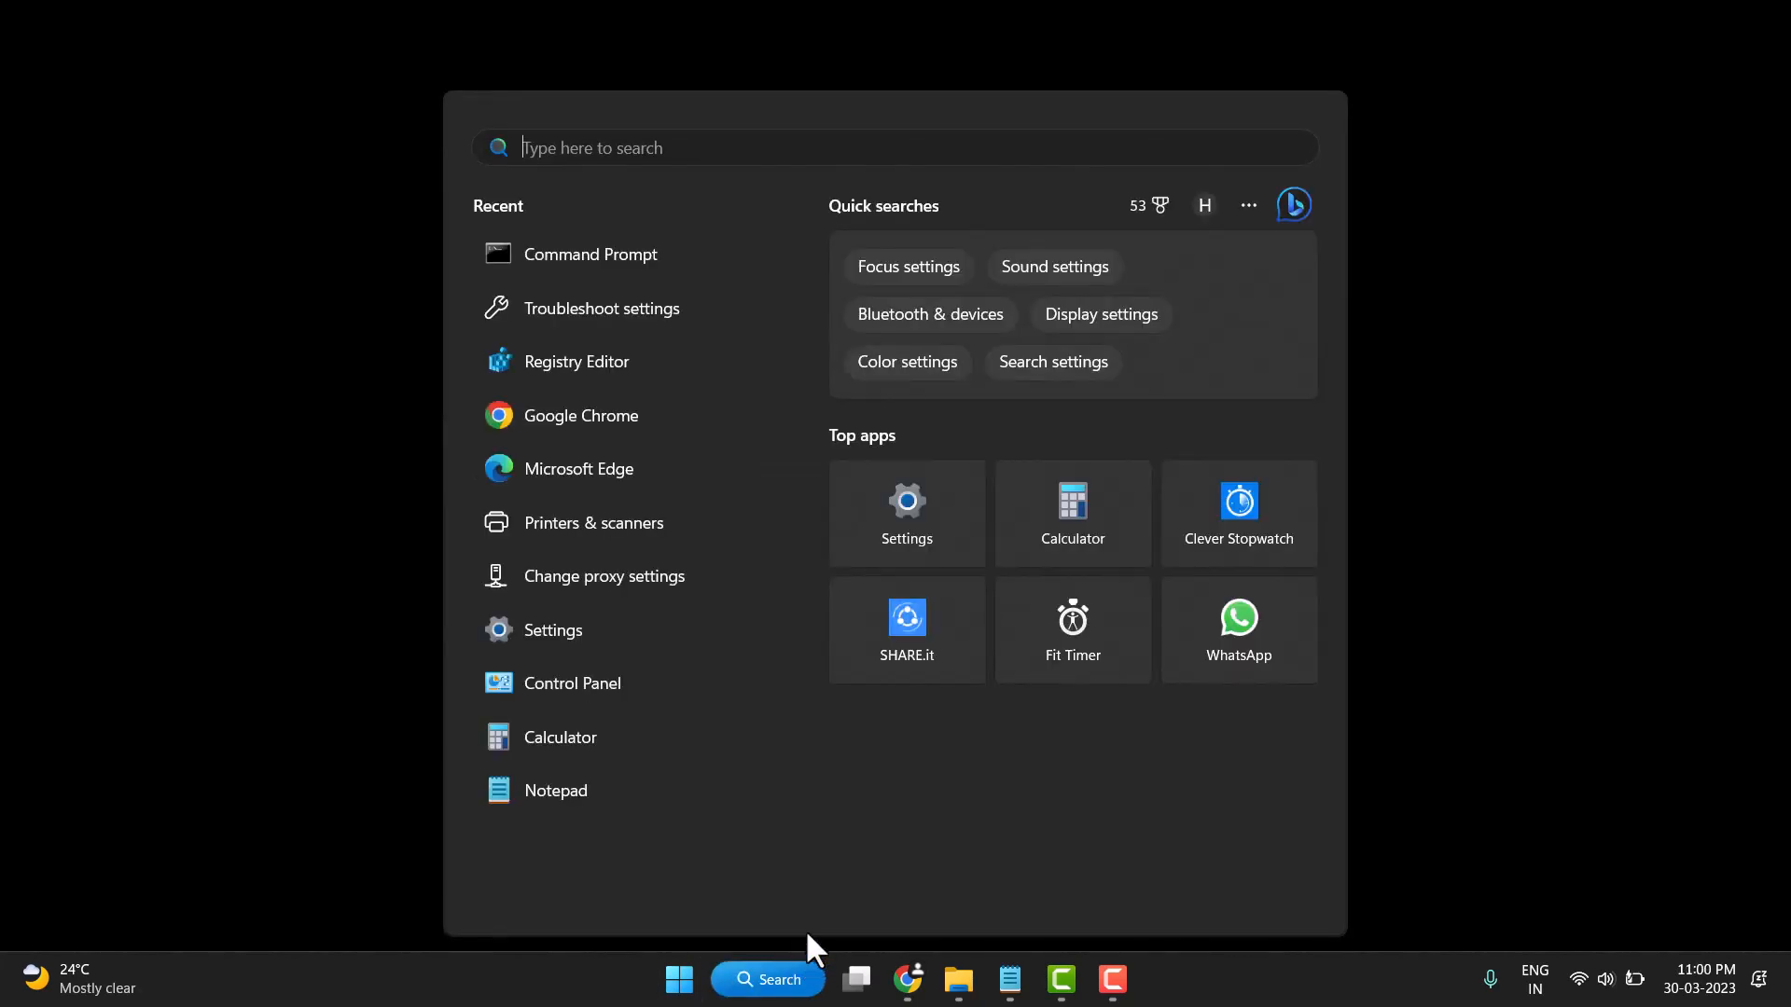
{"action": "mouse_move", "coordinate": [845, 774]}
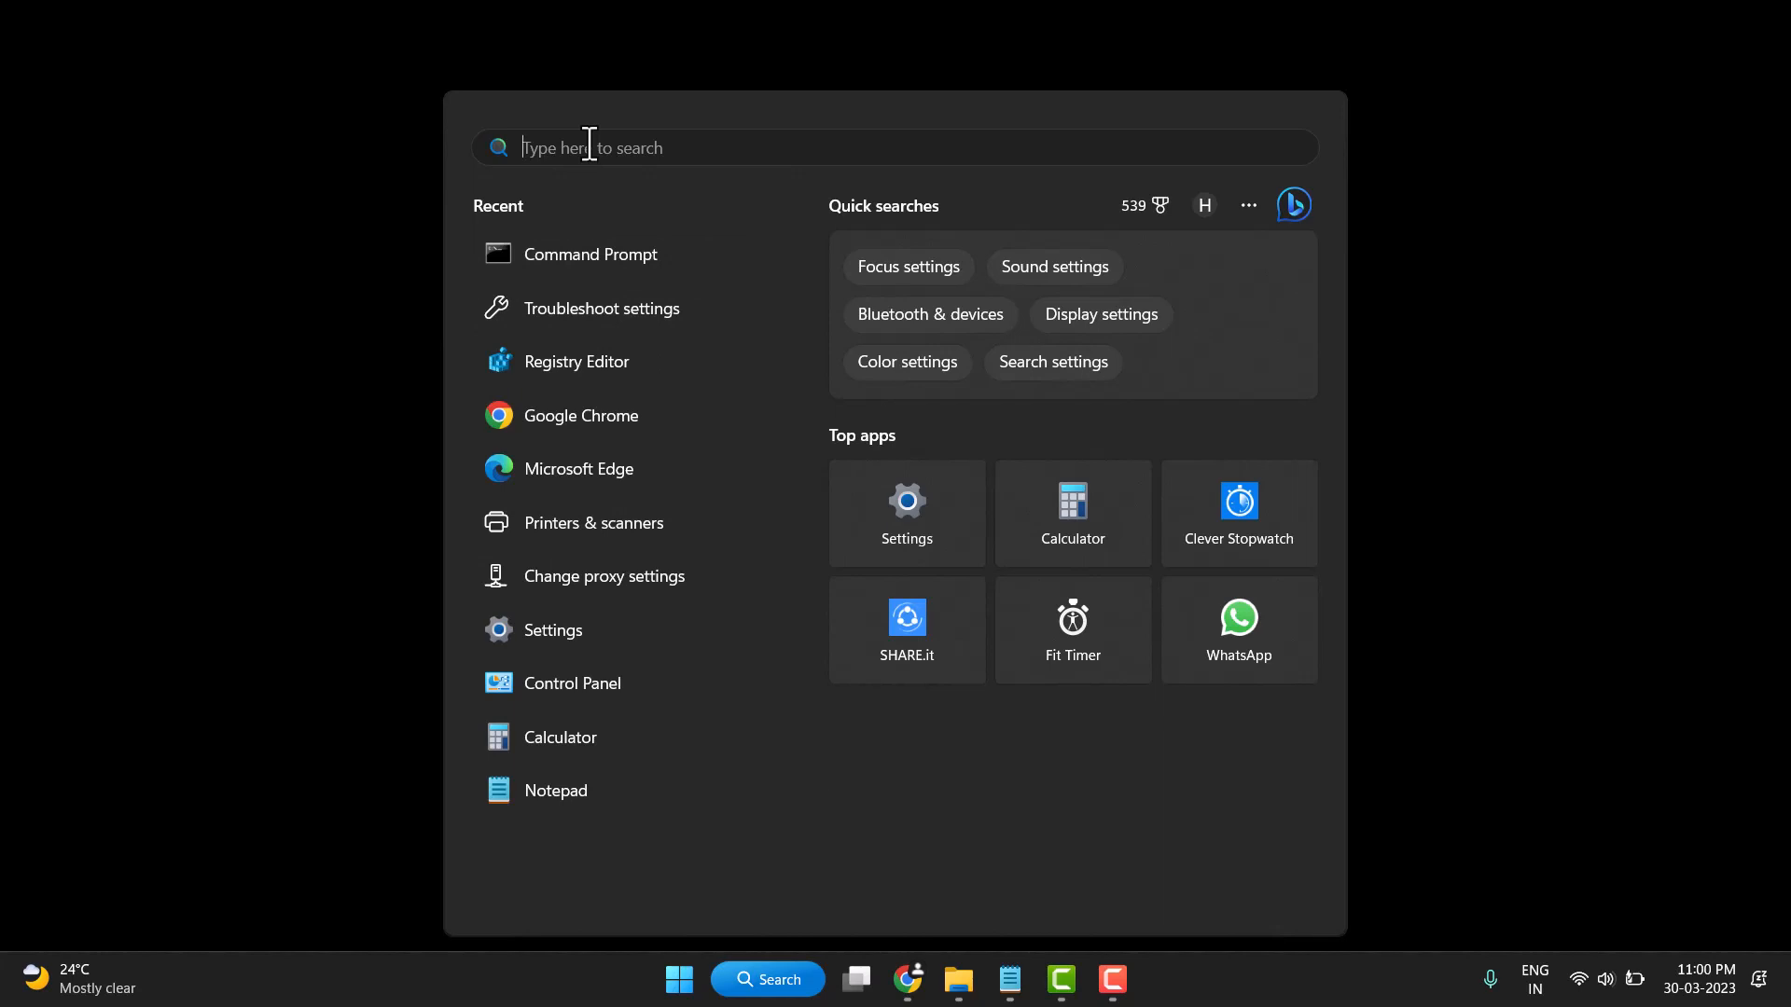
{"action": "type", "text": "file Explorer"}
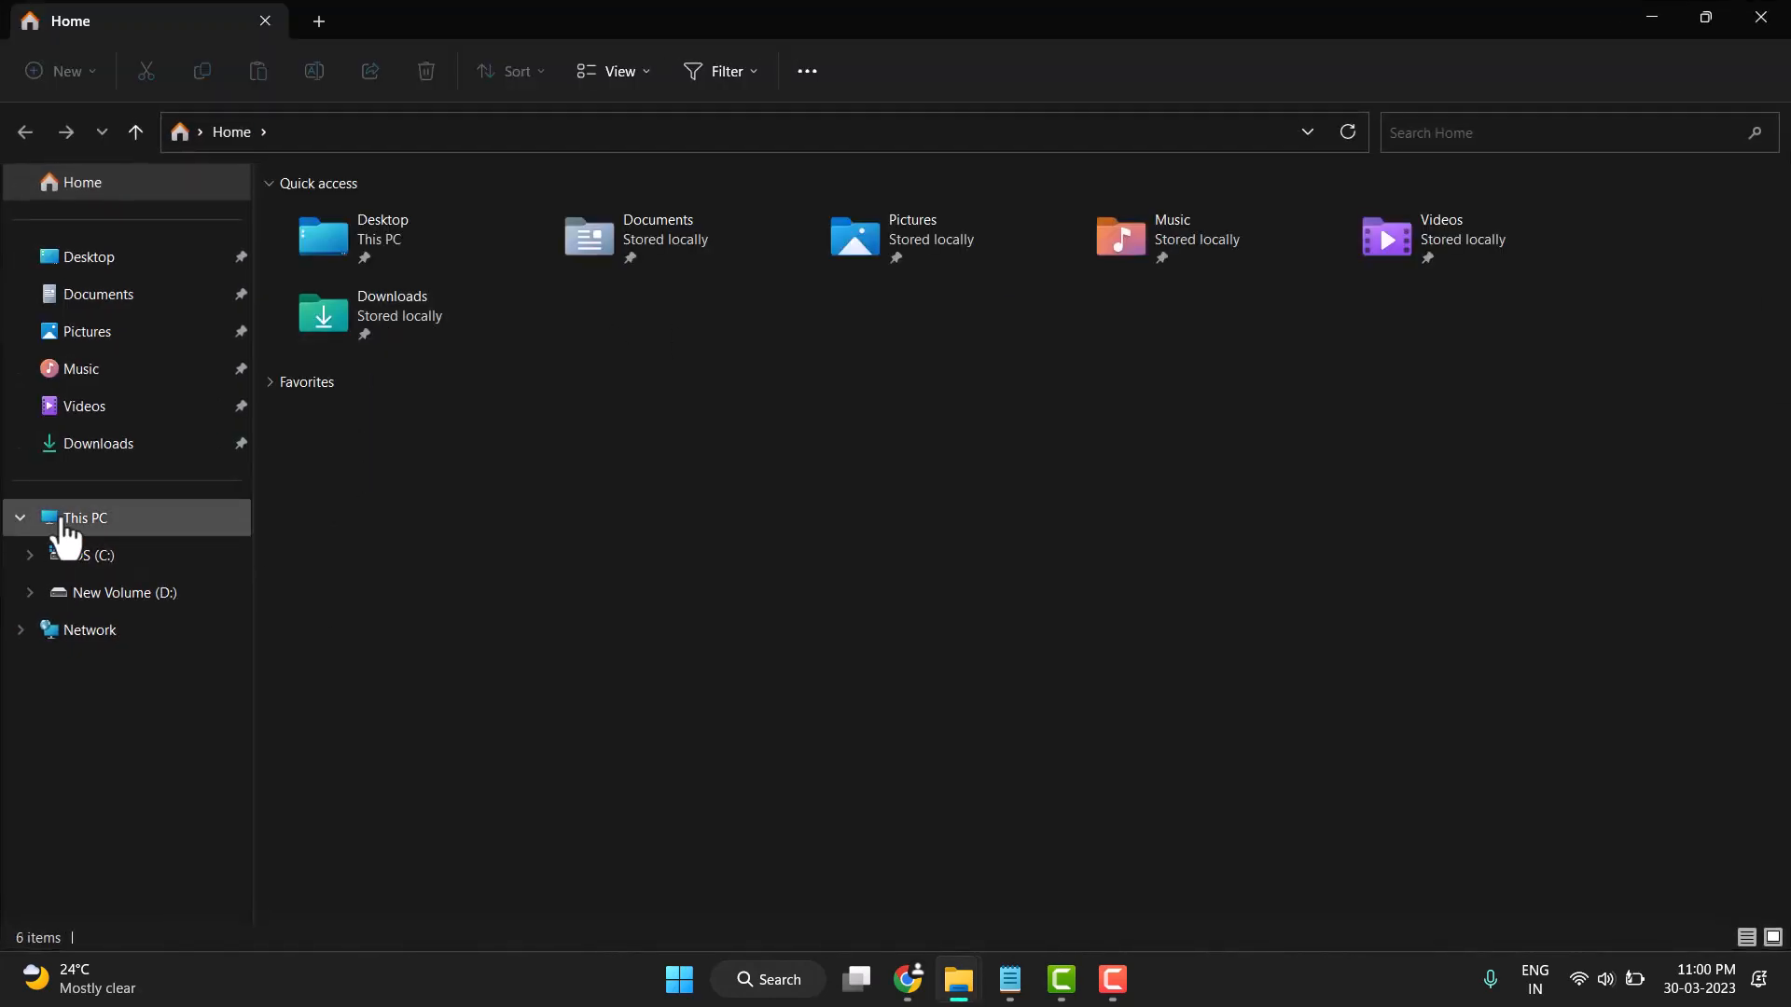
Browse into the Windows folder on drive OS (C:) via This PC.
{"action": "left_click", "coordinate": [82, 517]}
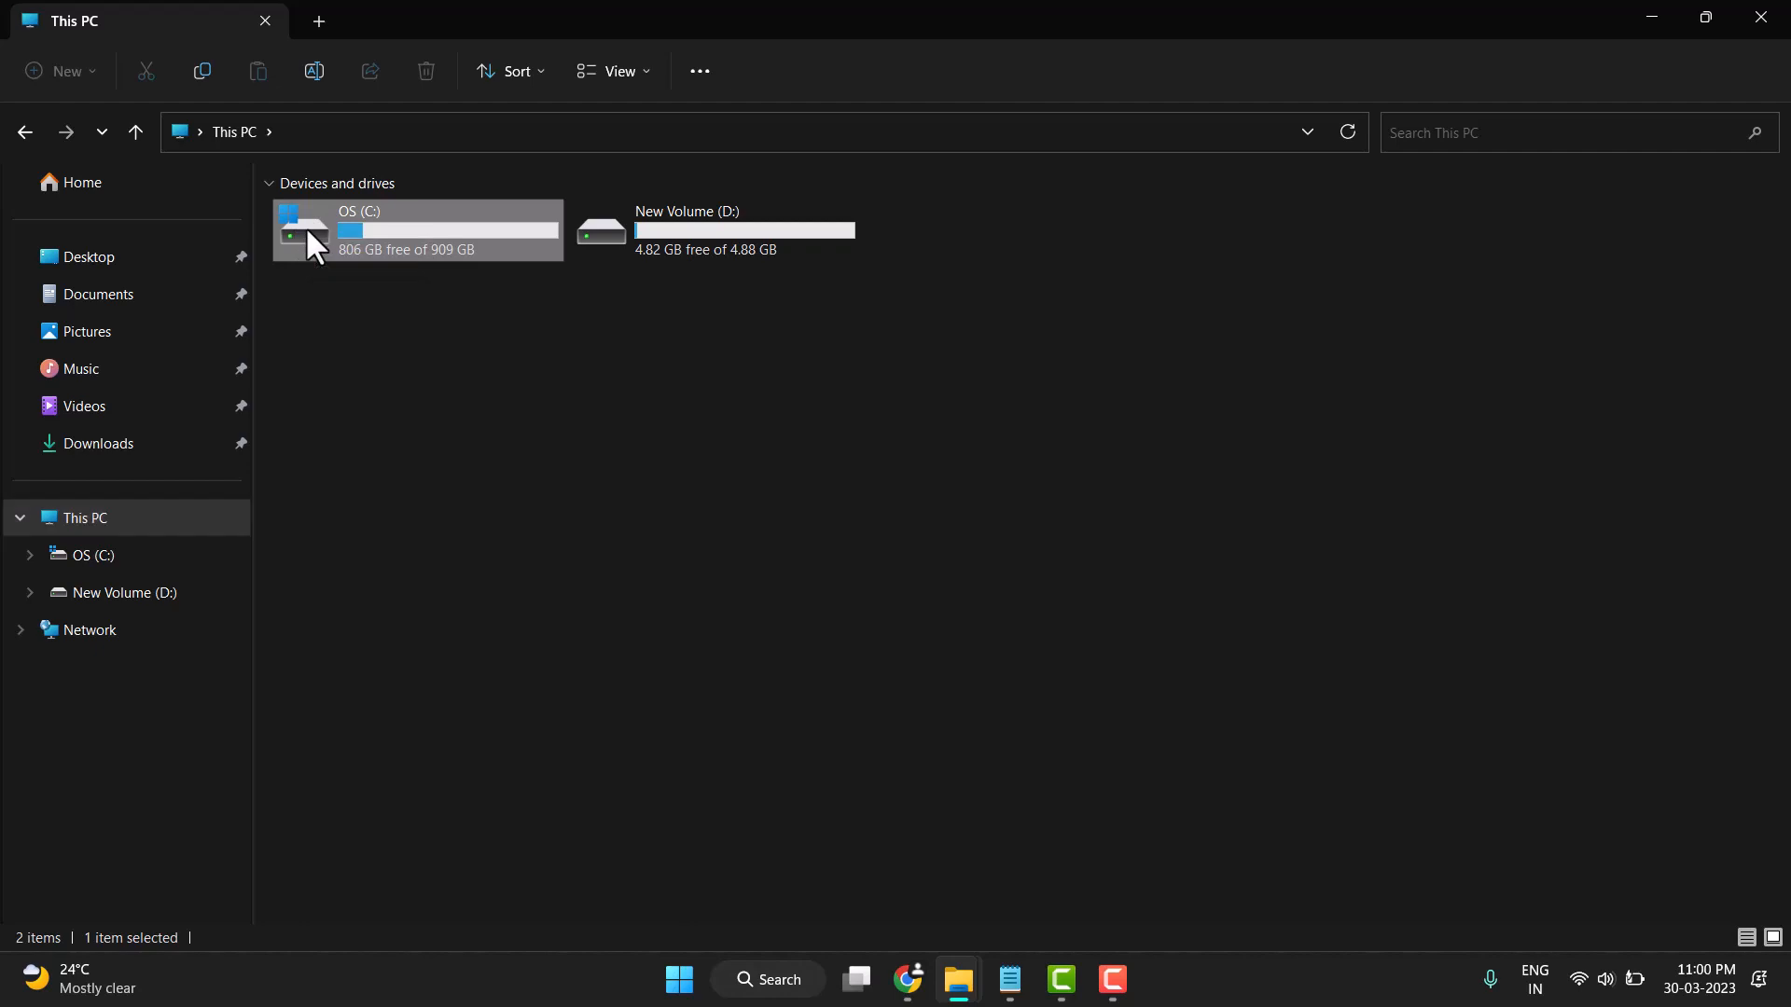
{"action": "double_click", "coordinate": [358, 227]}
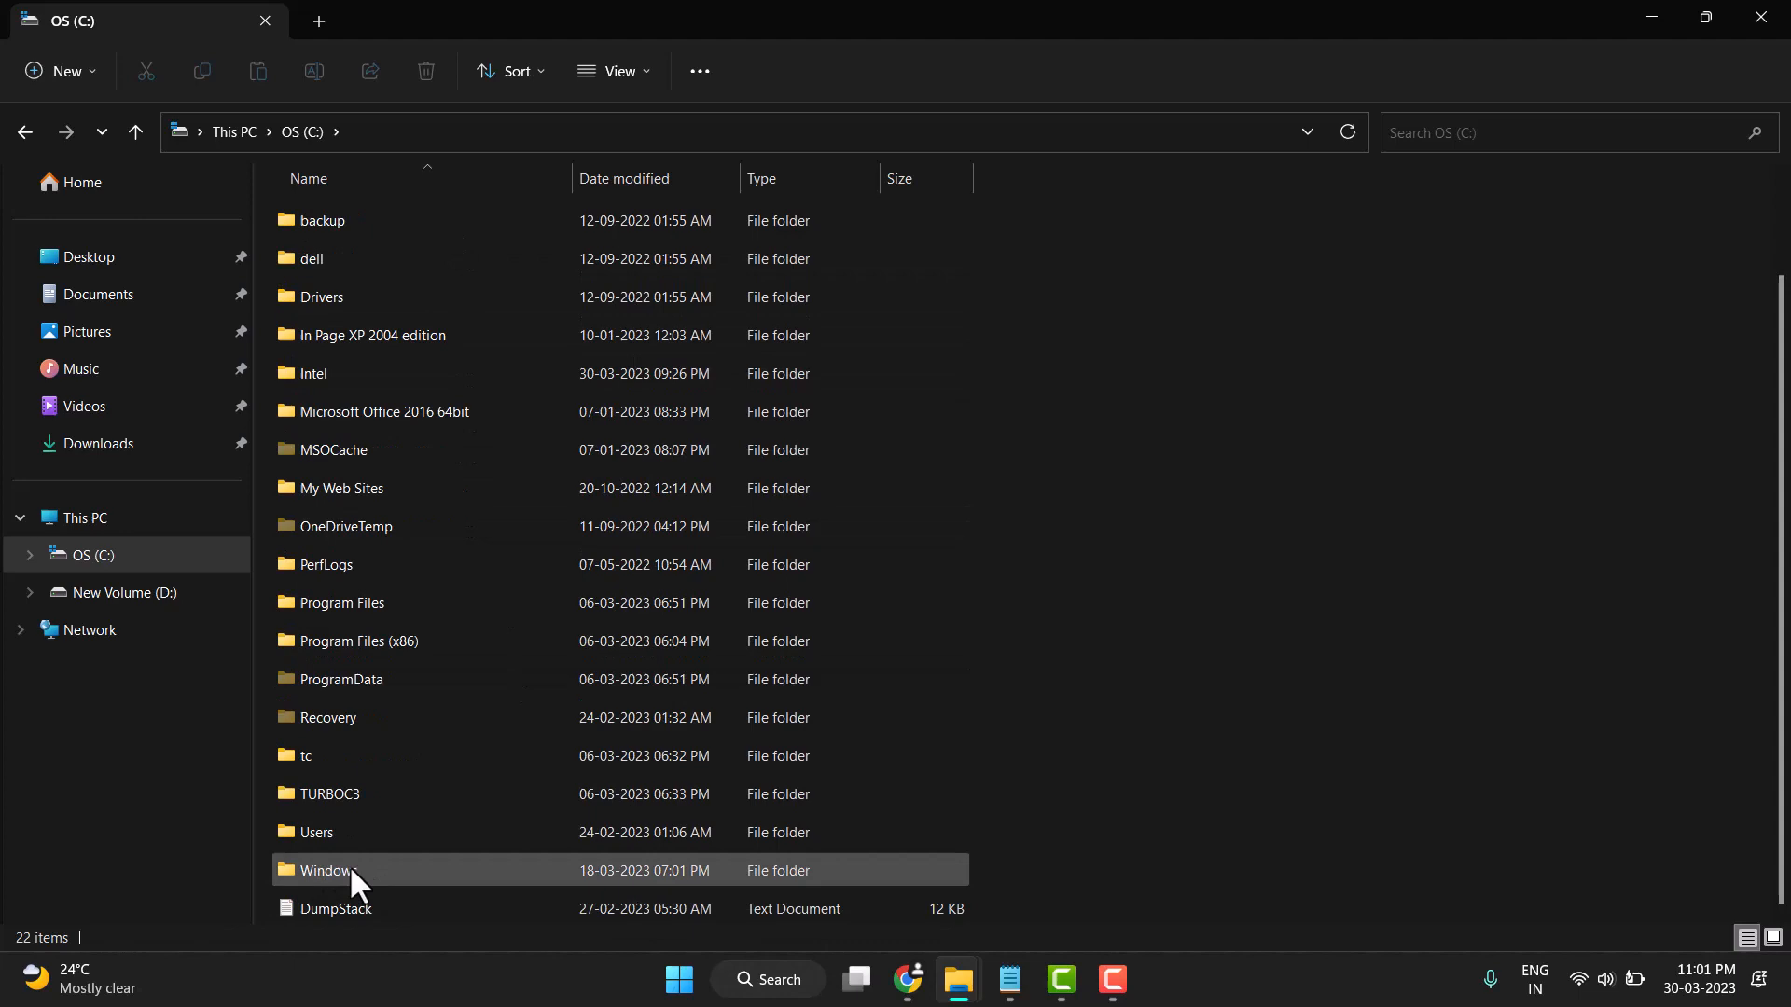
{"action": "double_click", "coordinate": [326, 871]}
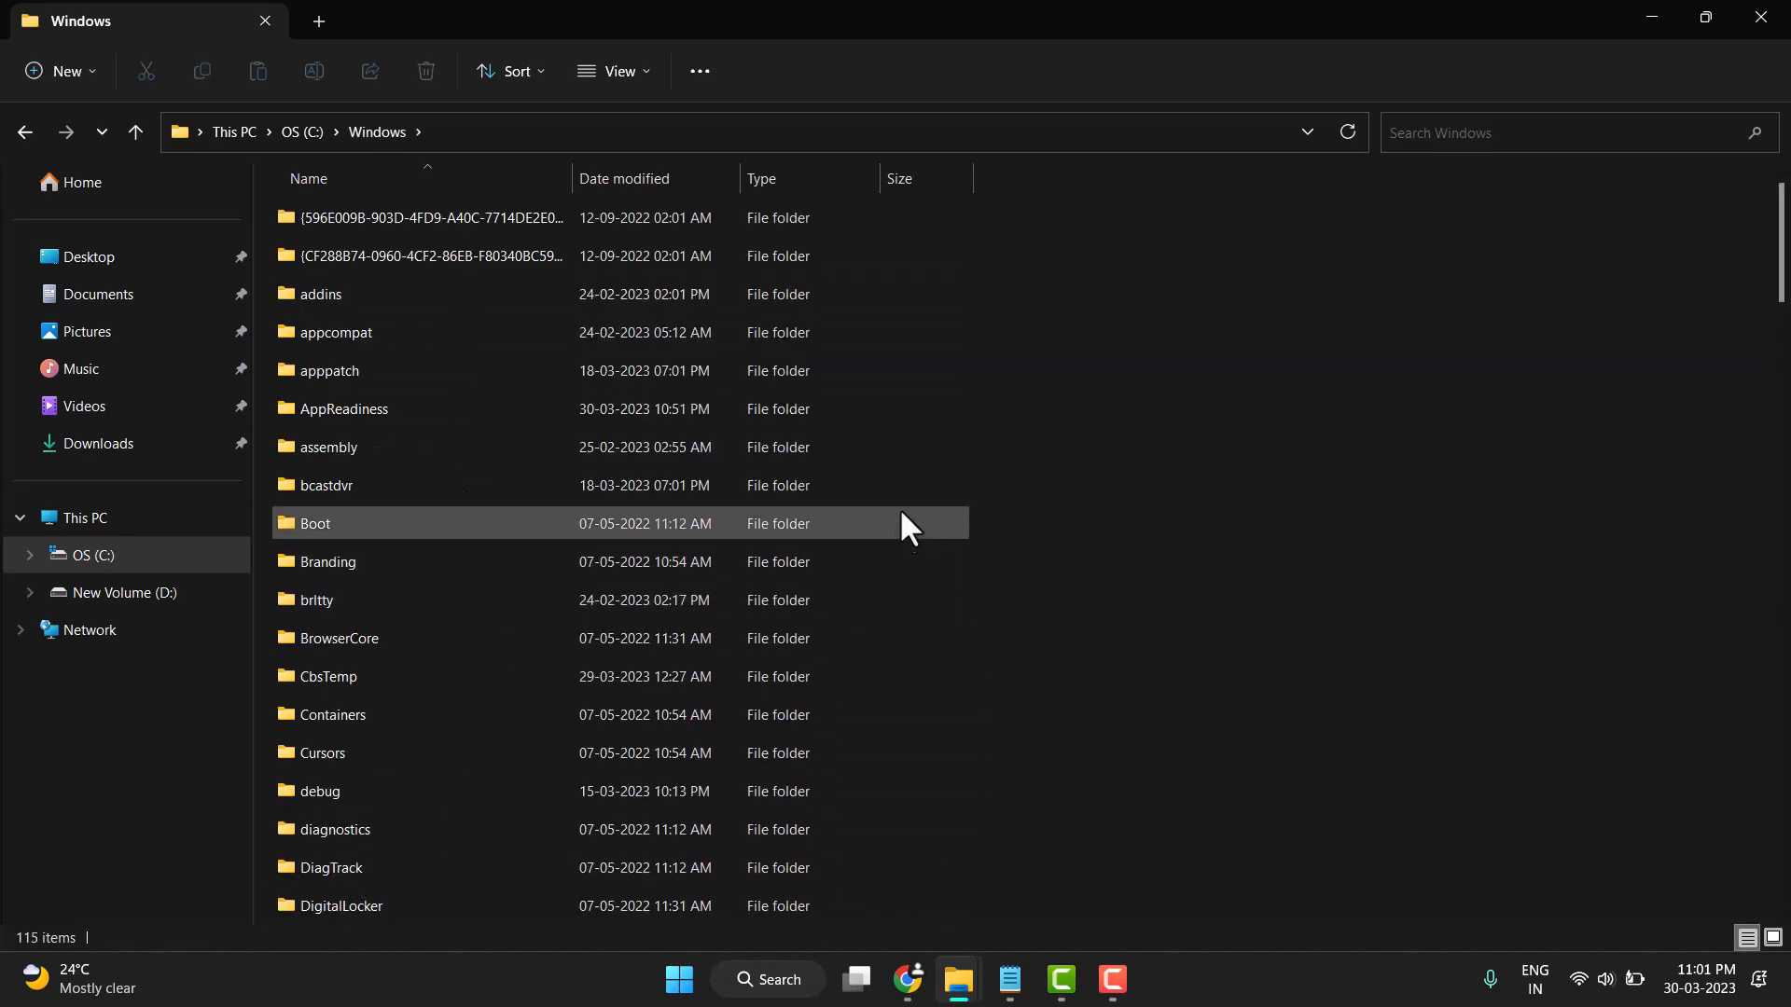
Locate and open the SoftwareDistribution folder inside C:\Windows.
{"action": "scroll", "scroll_direction": "down", "scroll_amount": 3}
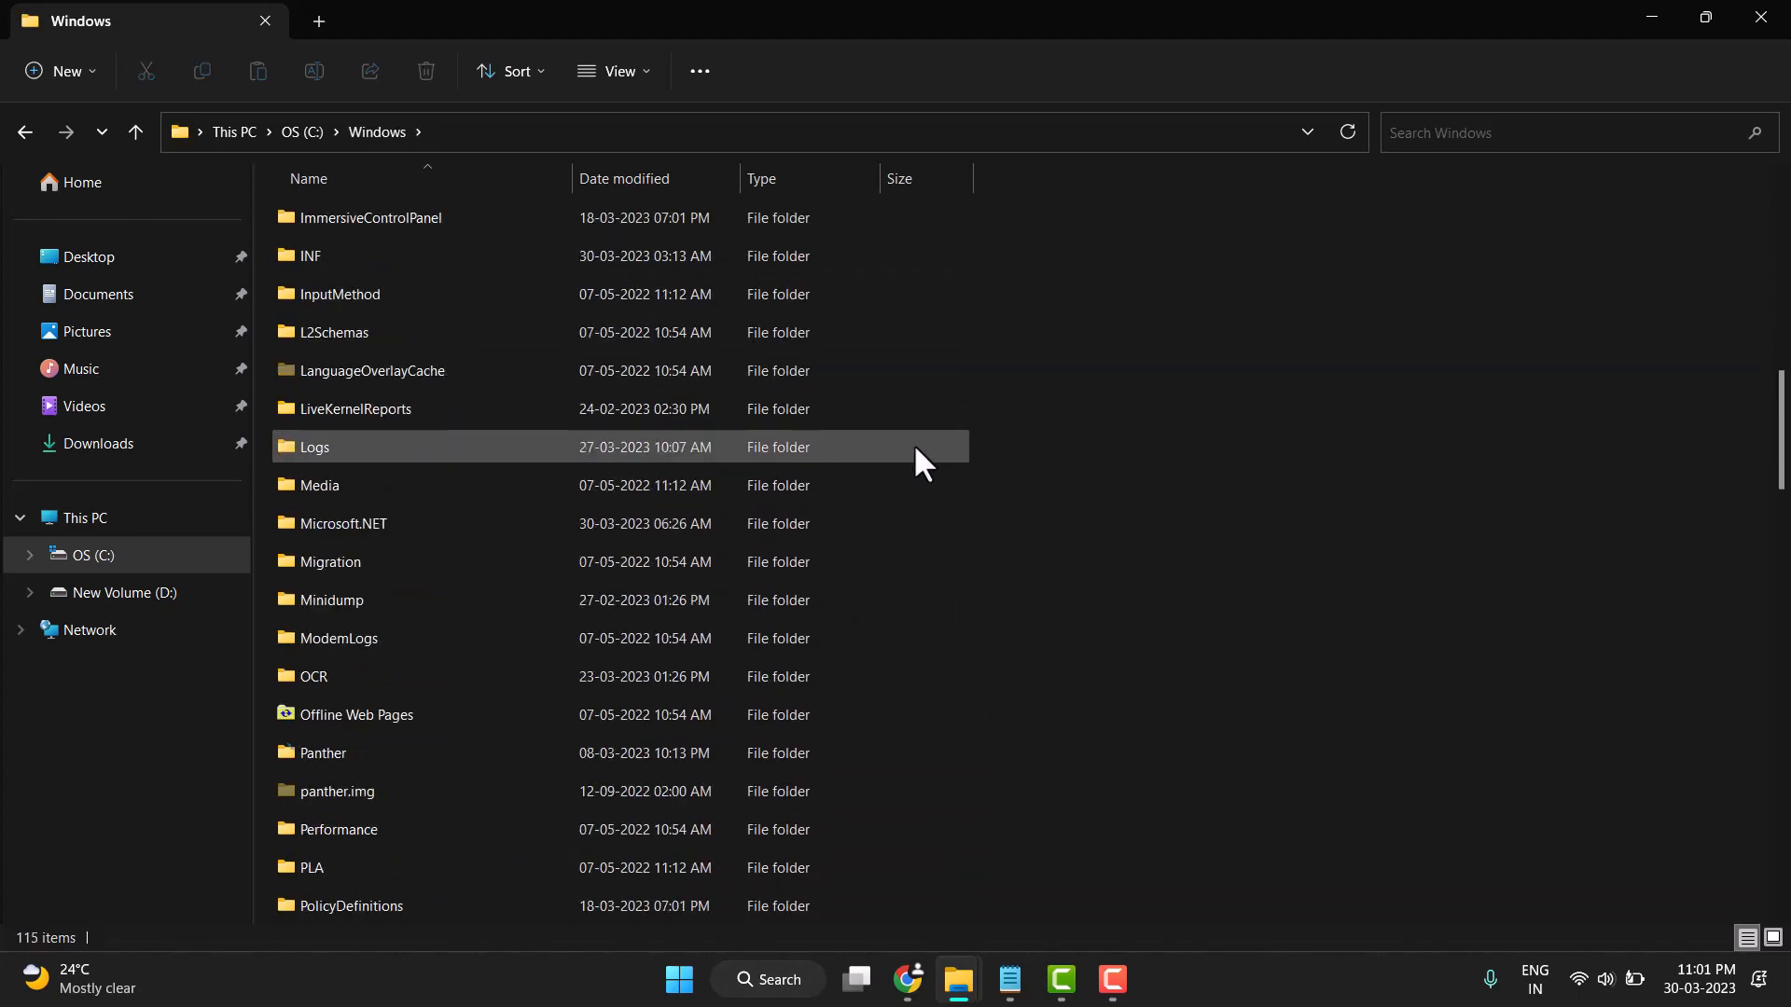
{"action": "scroll", "scroll_direction": "down", "scroll_amount": 3}
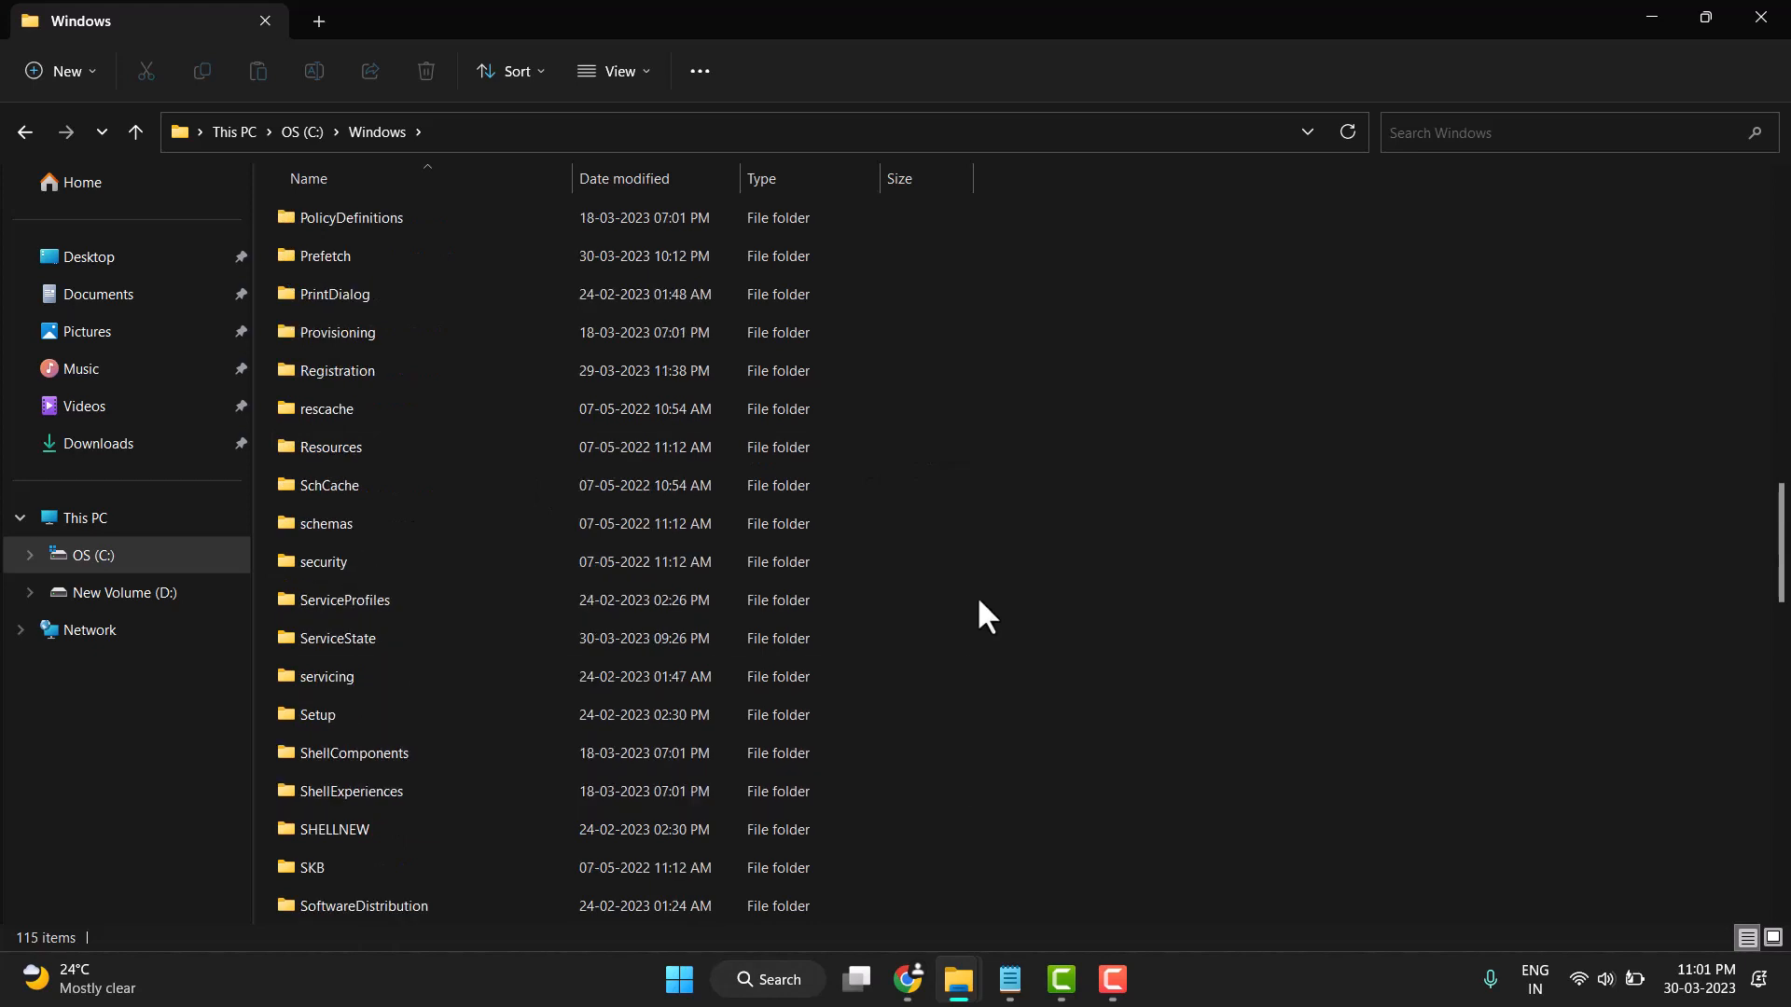
{"action": "scroll", "scroll_direction": "down", "scroll_amount": 3}
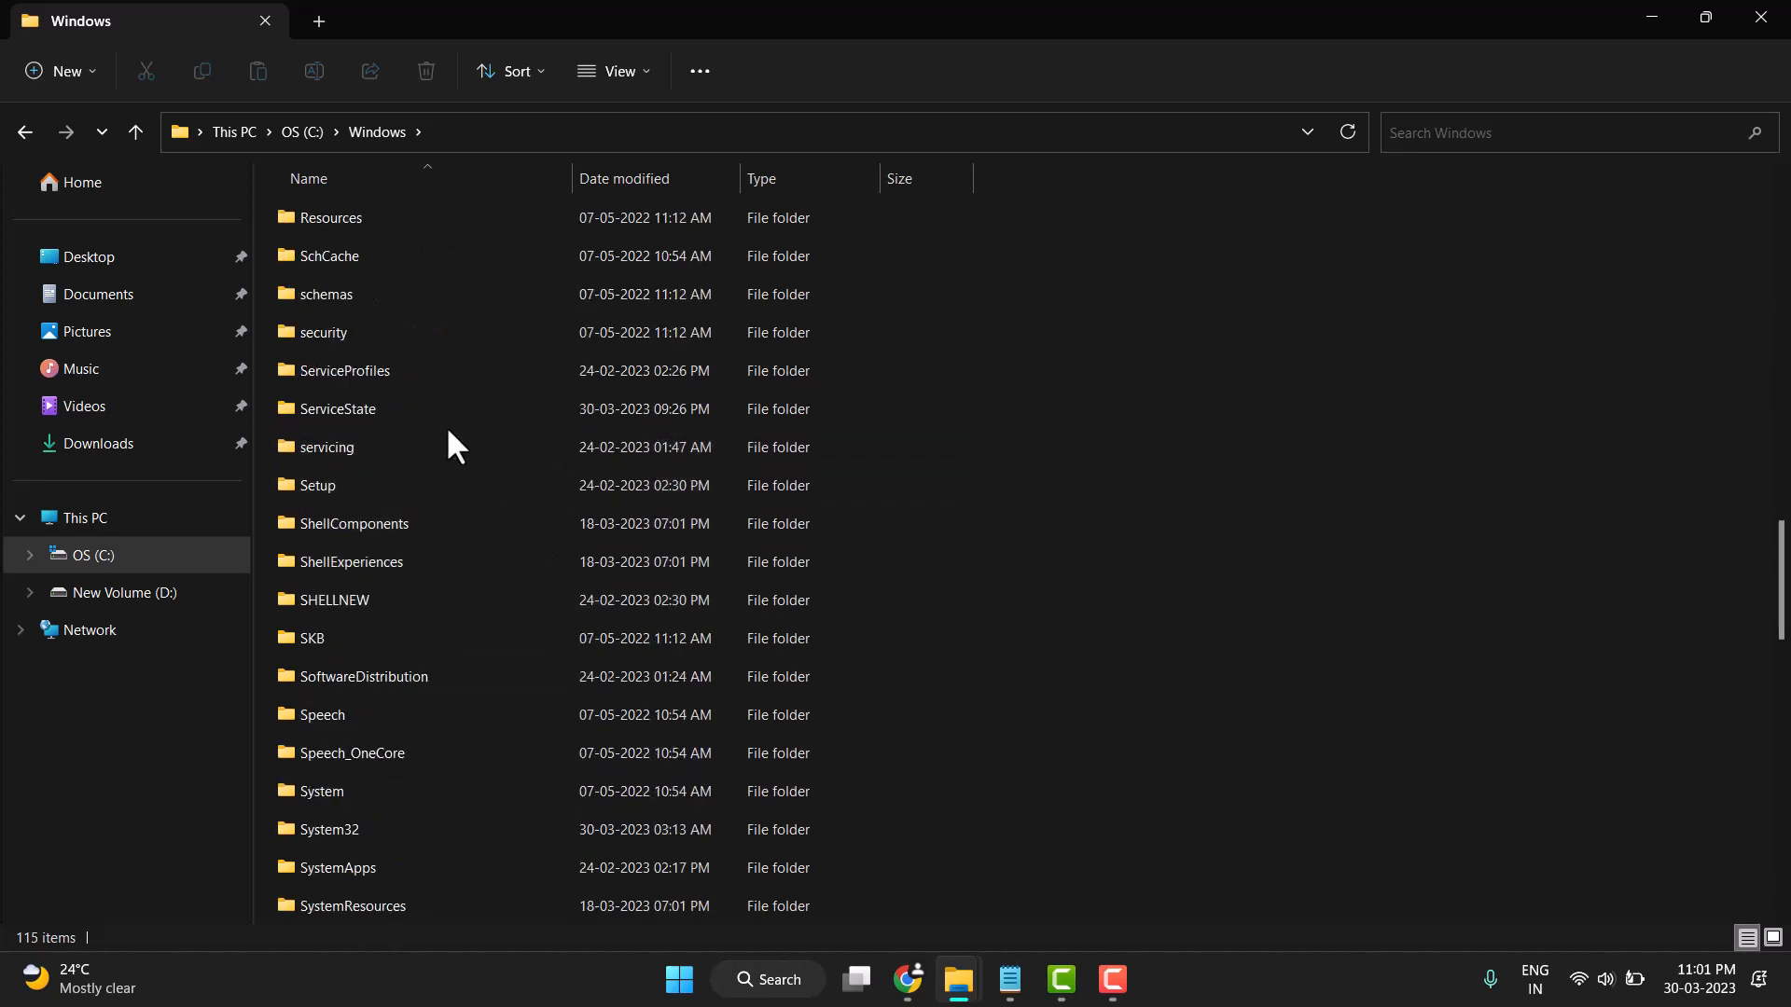
{"action": "left_click", "coordinate": [363, 675]}
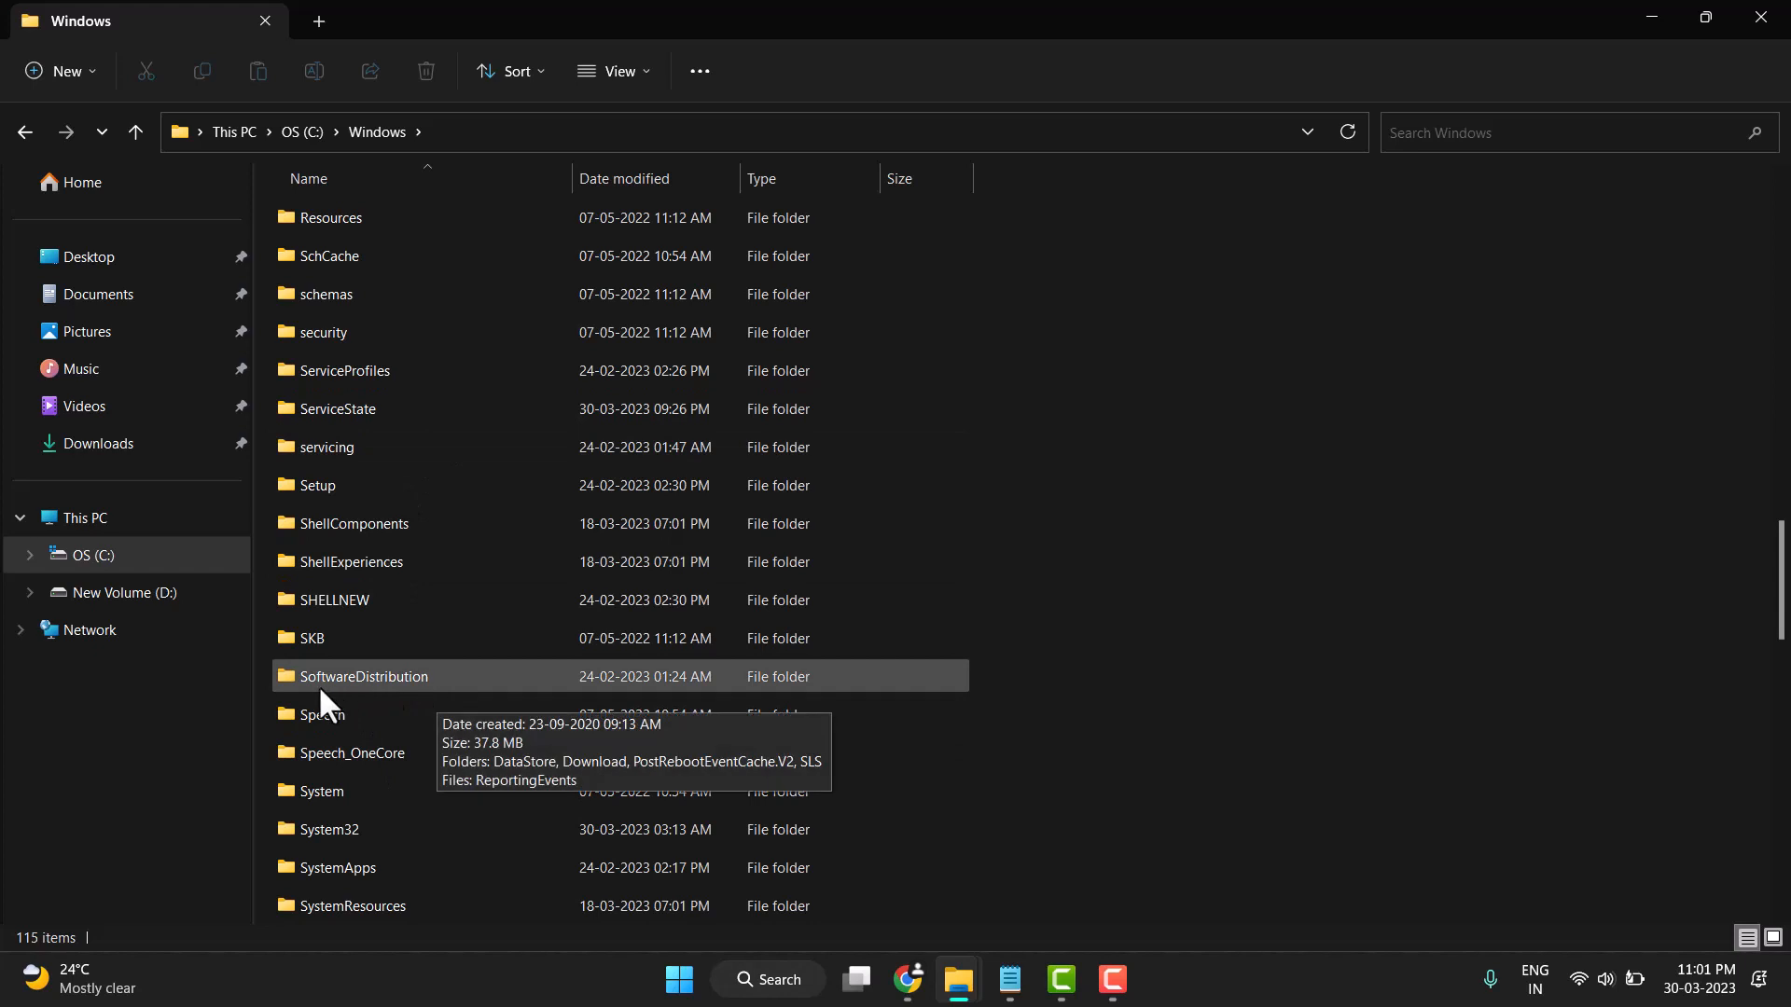
{"action": "mouse_move", "coordinate": [411, 695]}
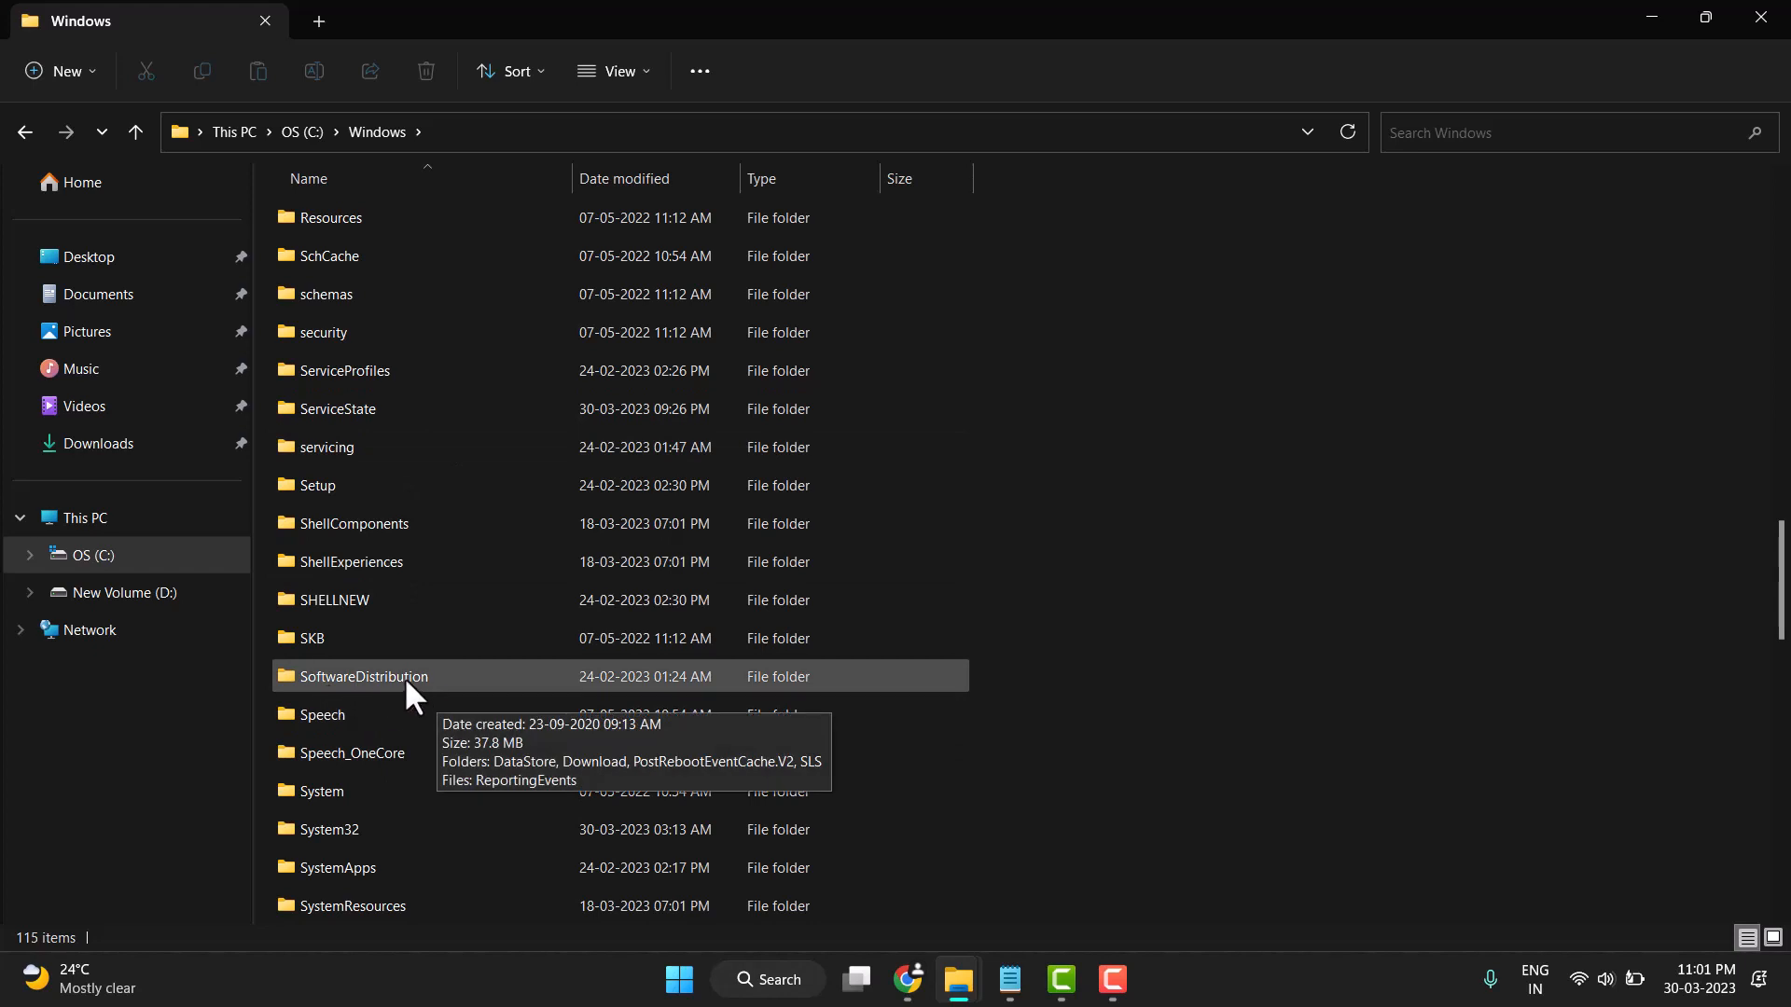
{"action": "double_click", "coordinate": [363, 676]}
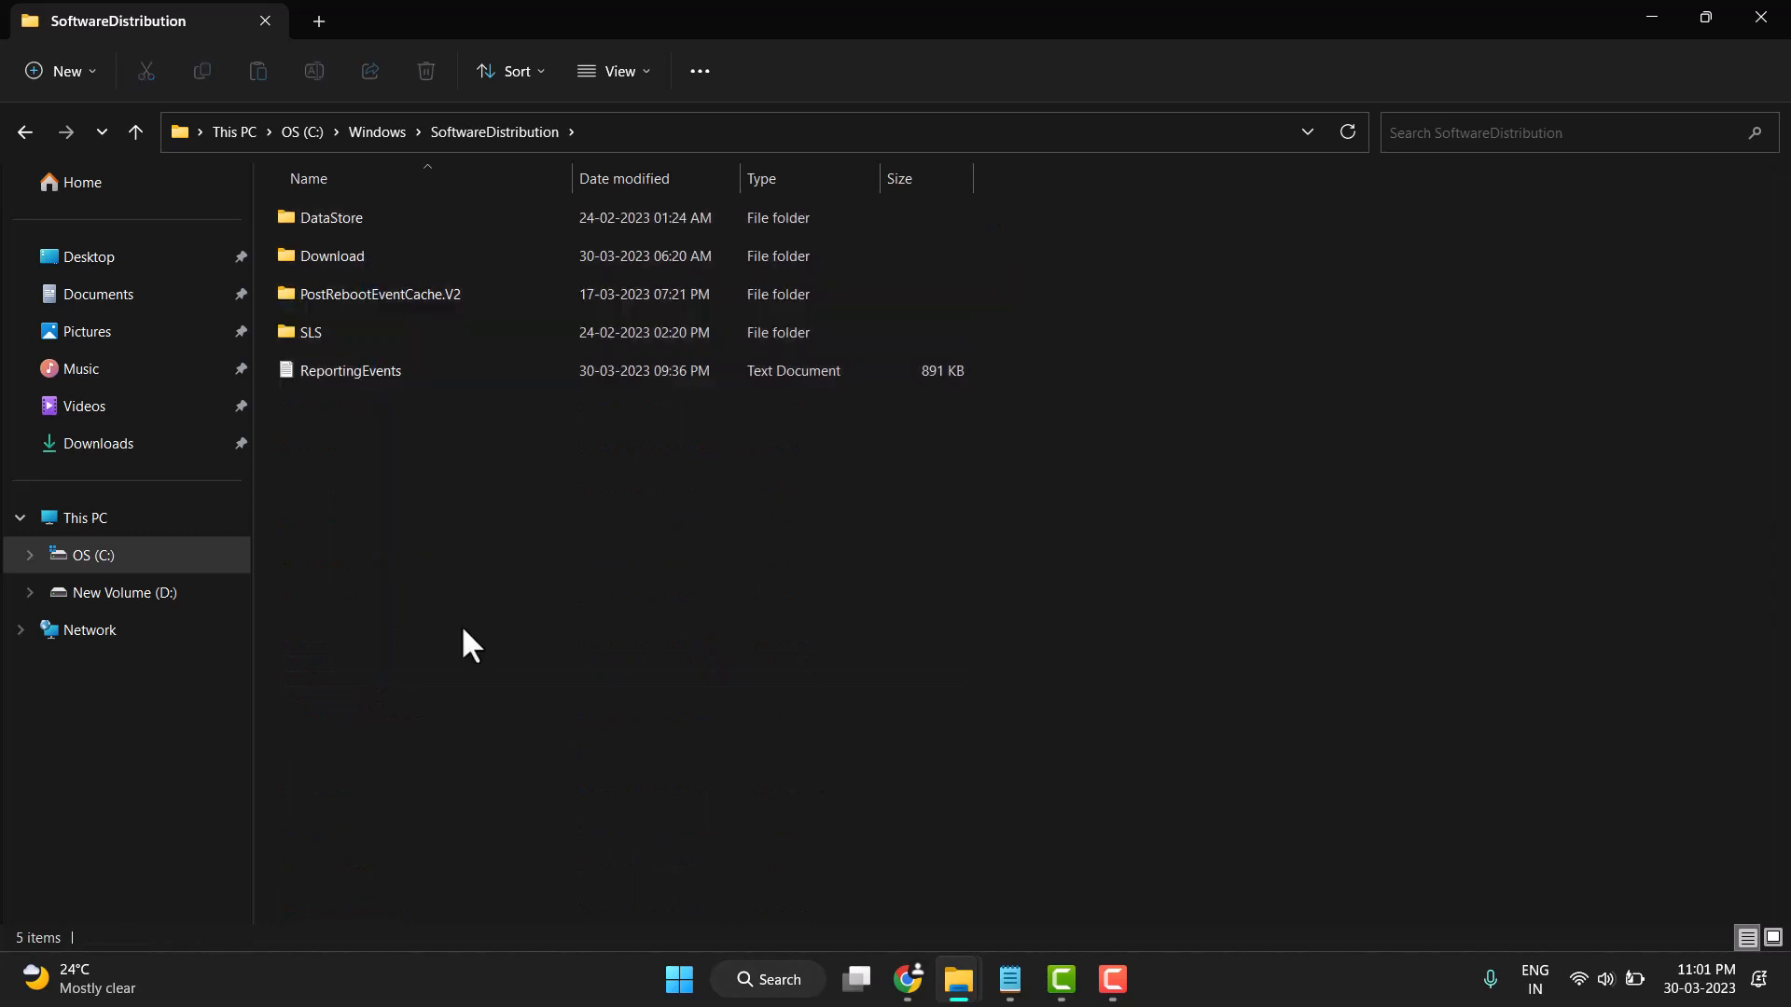
Select all items in SoftwareDistribution and delete them, triggering an administrator permission prompt.
{"action": "key", "text": "ctrl+a"}
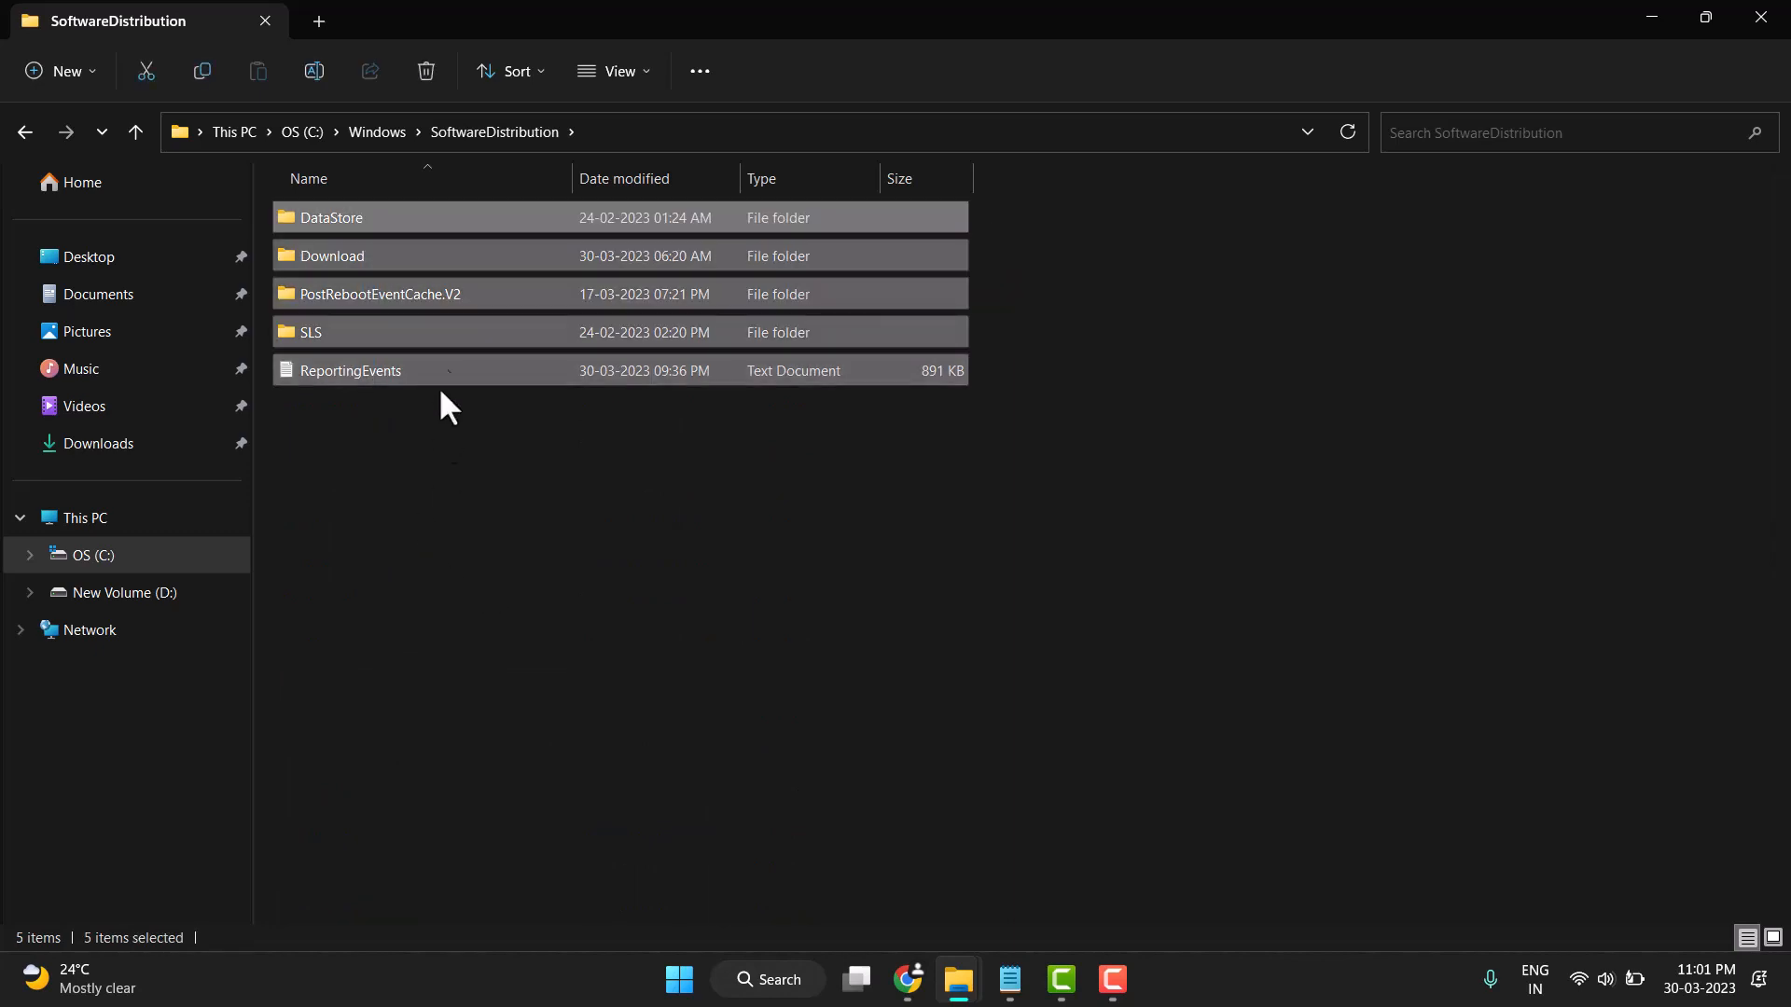
{"action": "mouse_move", "coordinate": [425, 71]}
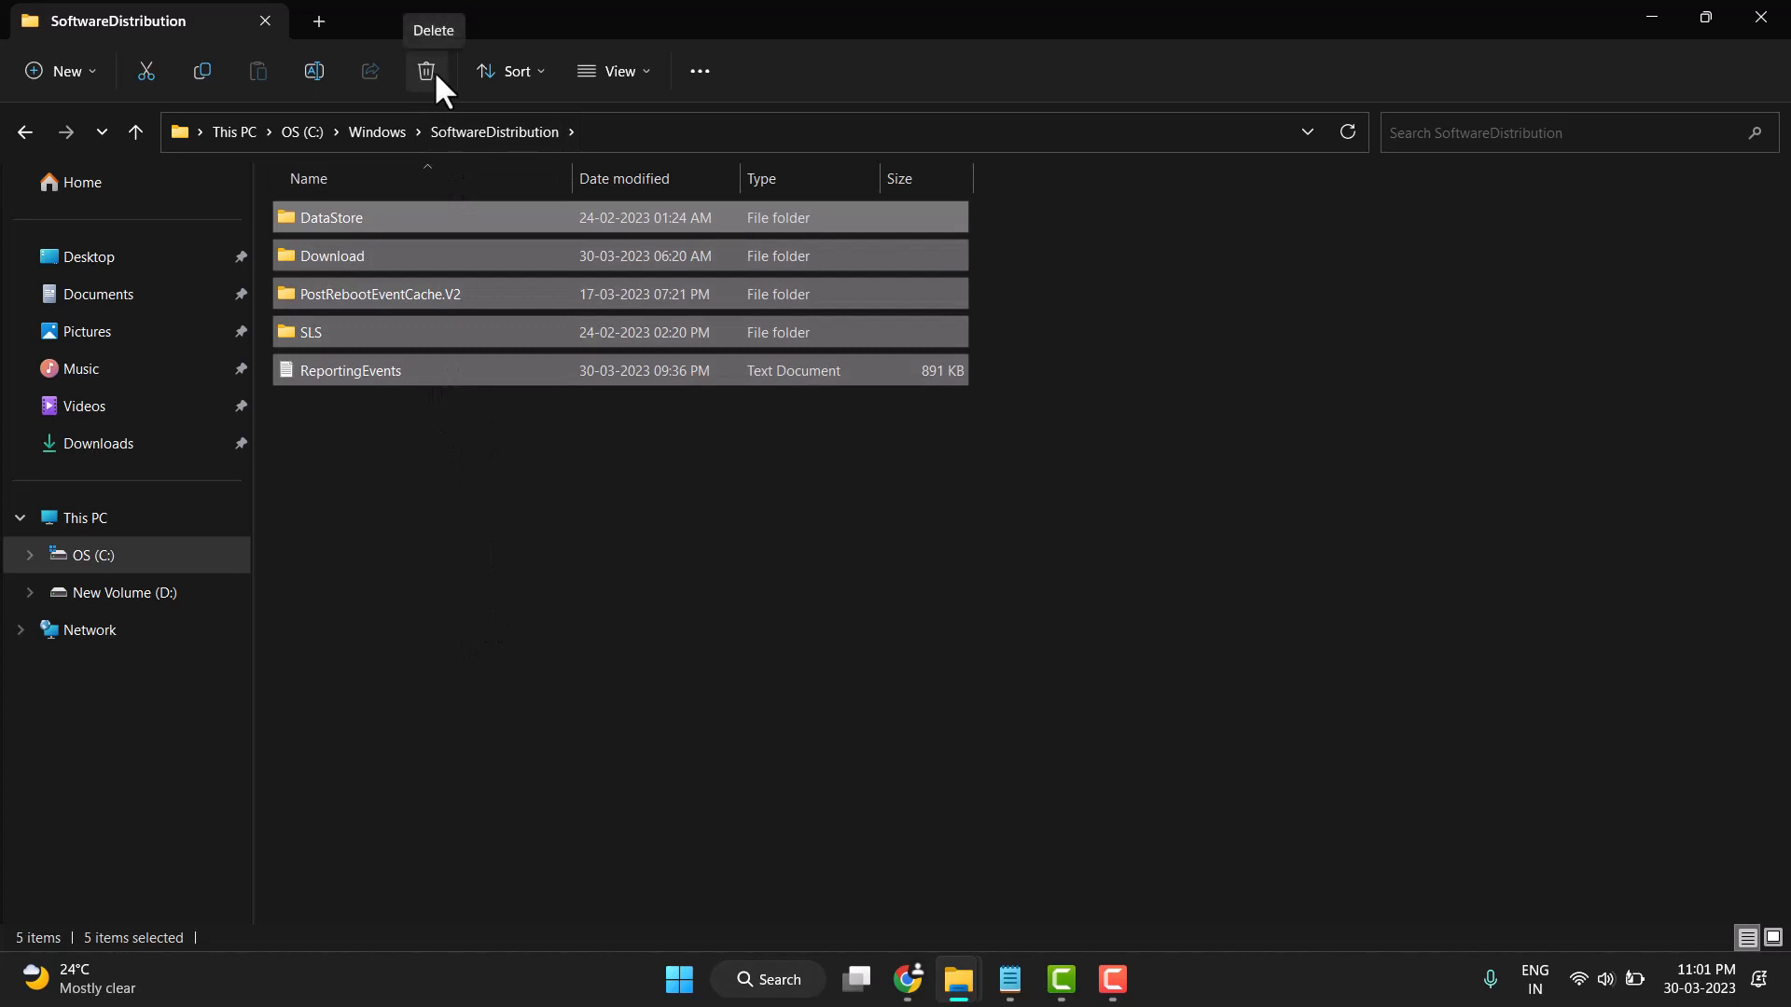
{"action": "left_click", "coordinate": [425, 71]}
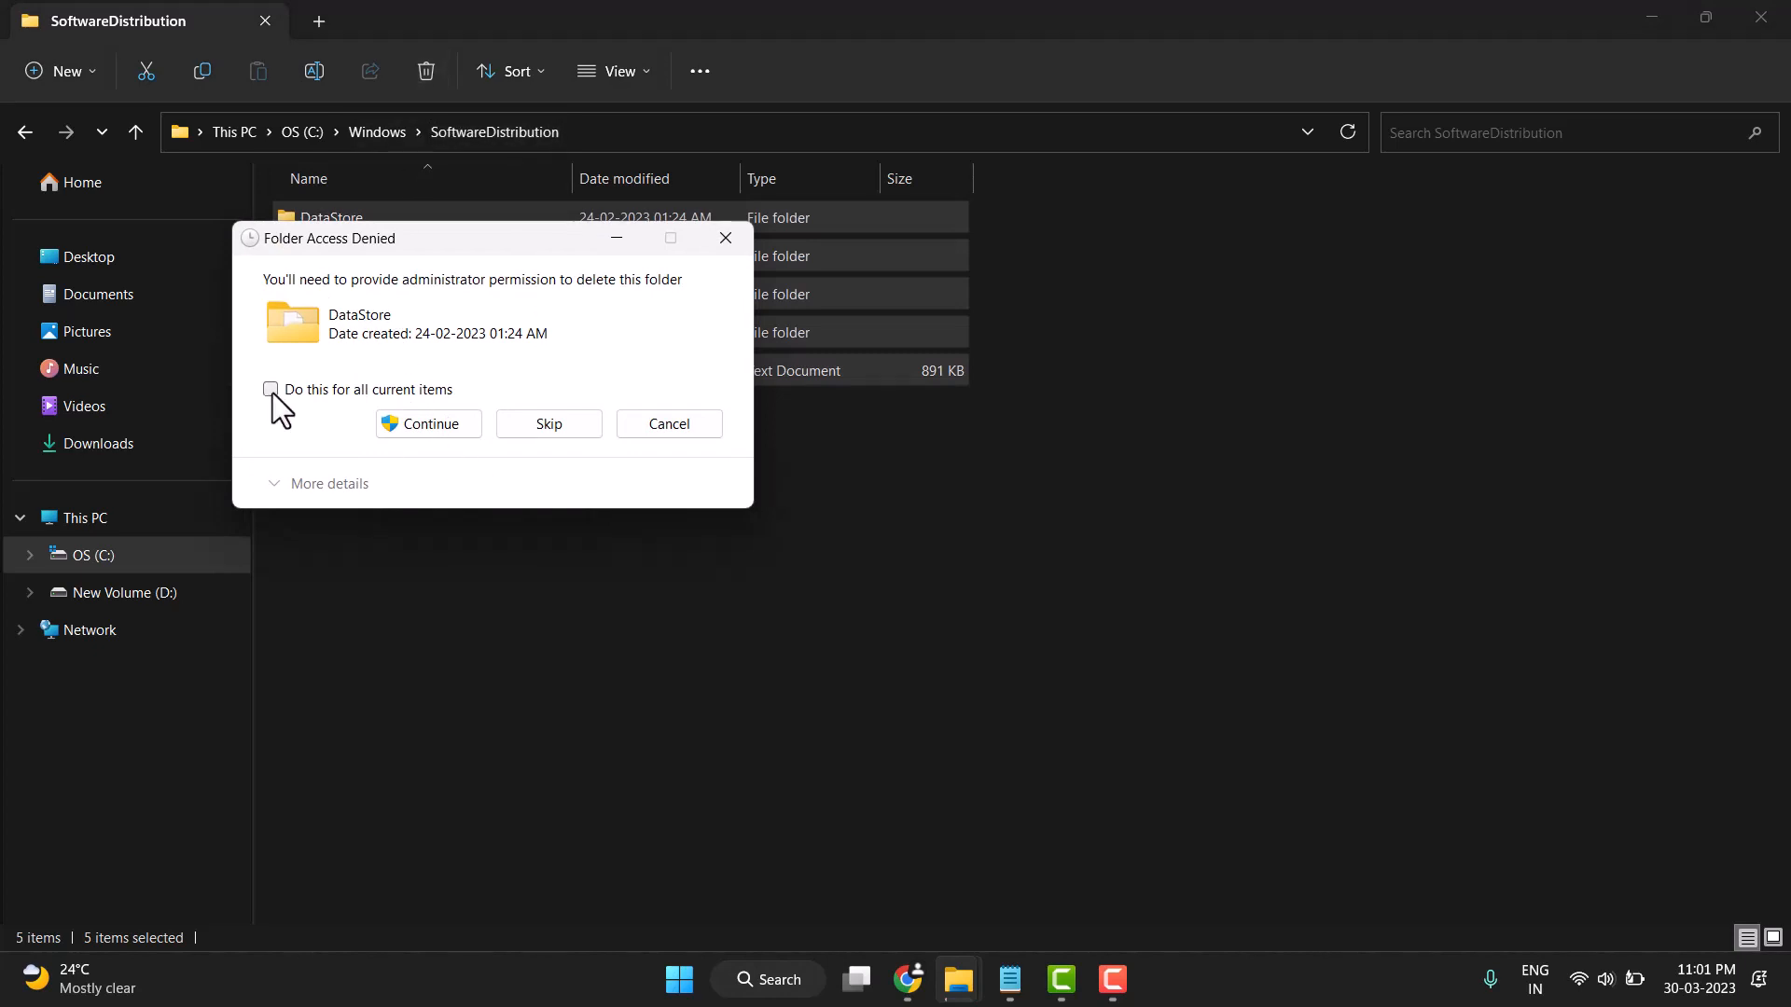
{"action": "mouse_move", "coordinate": [382, 414]}
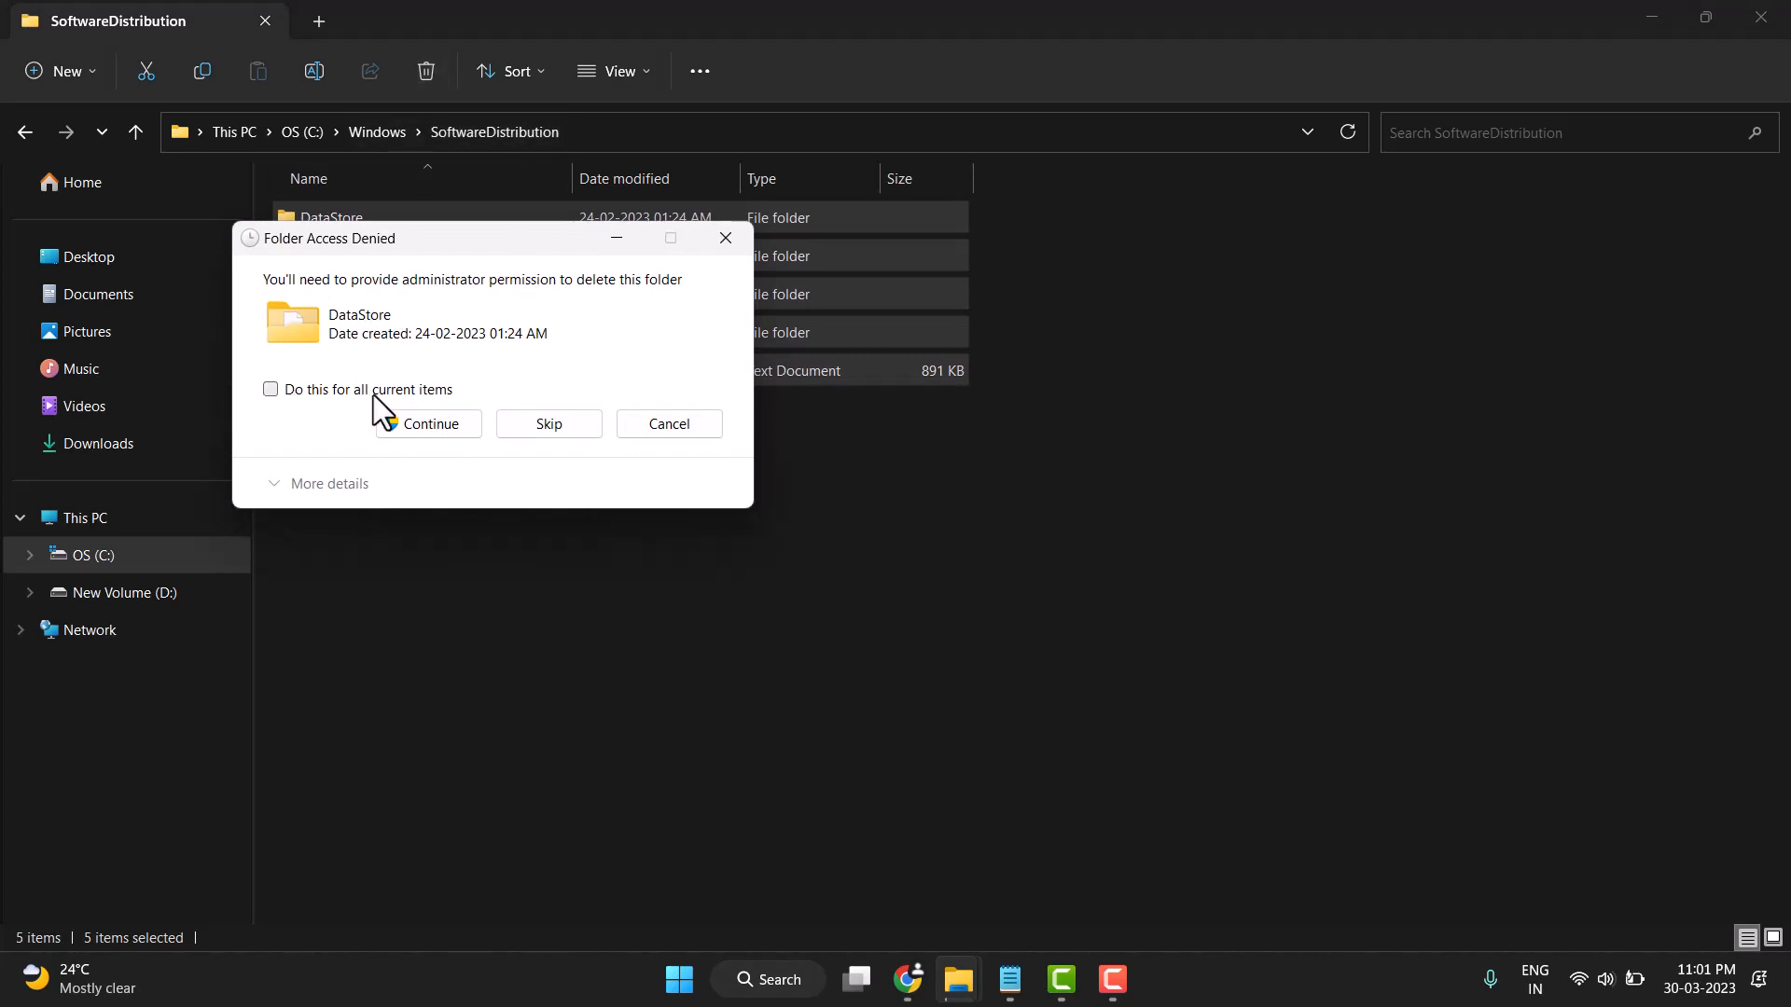
Grant administrator permission for all current SoftwareDistribution items in the Folder Access Denied dialog.
{"action": "left_click", "coordinate": [271, 390]}
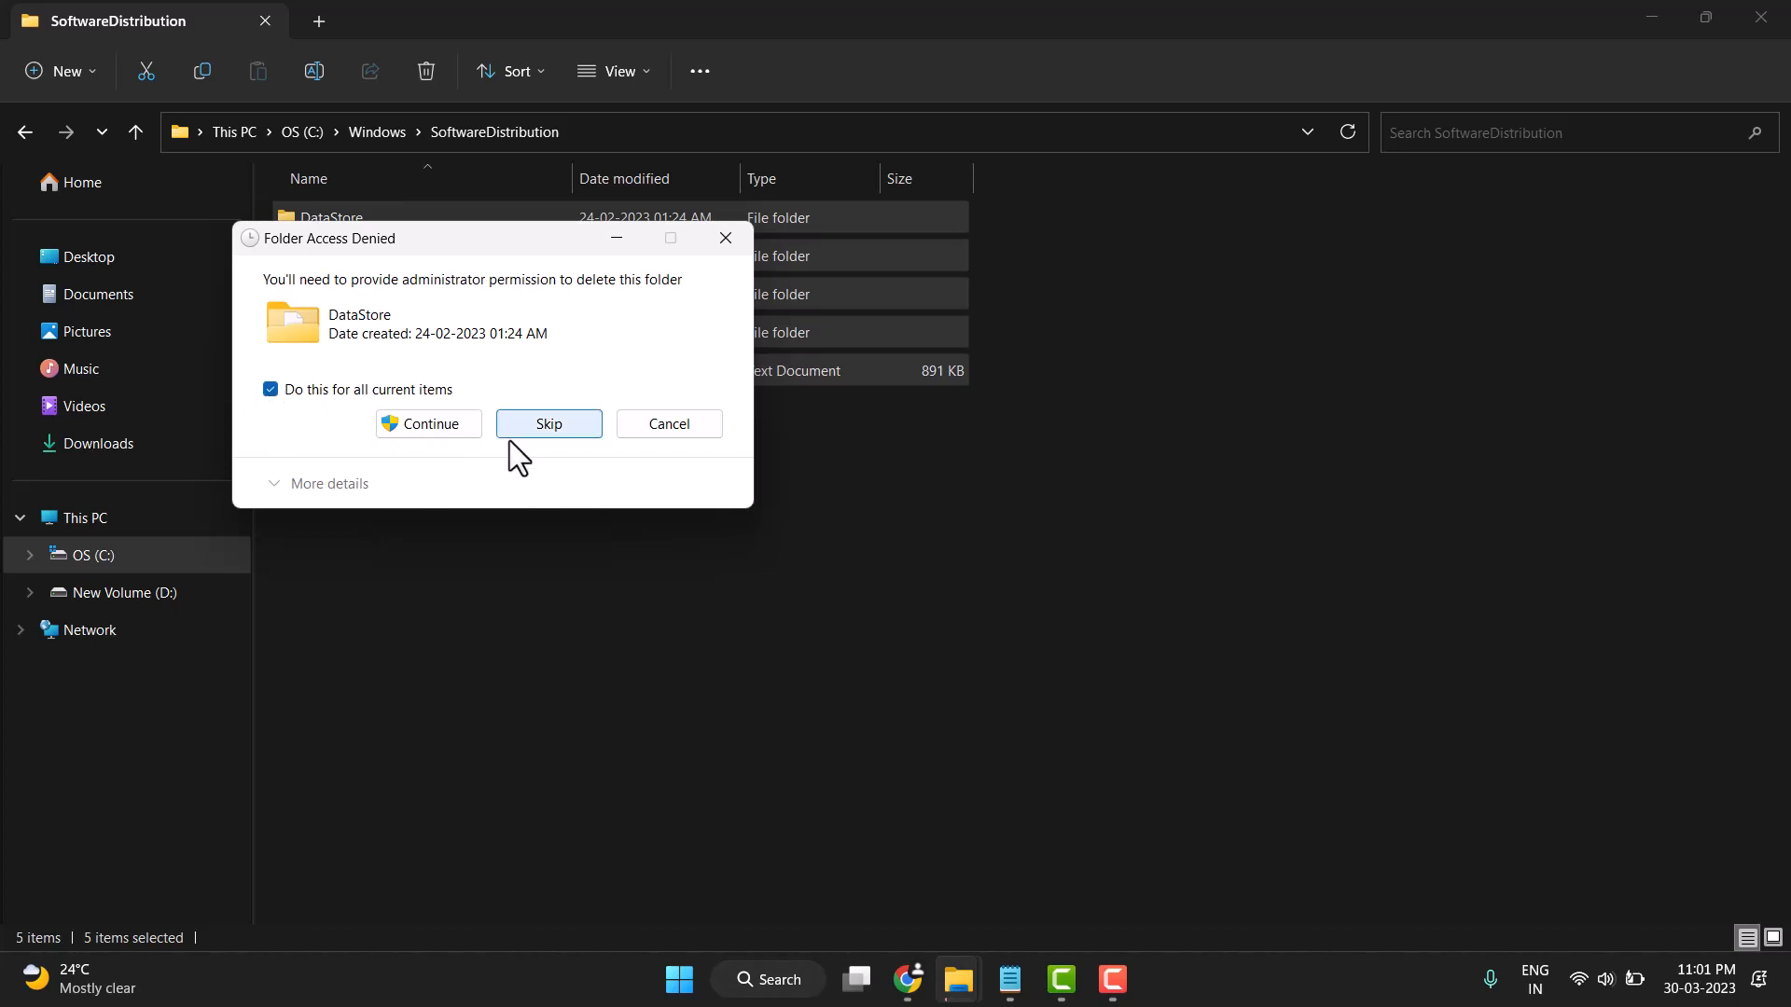
{"action": "left_click", "coordinate": [546, 424]}
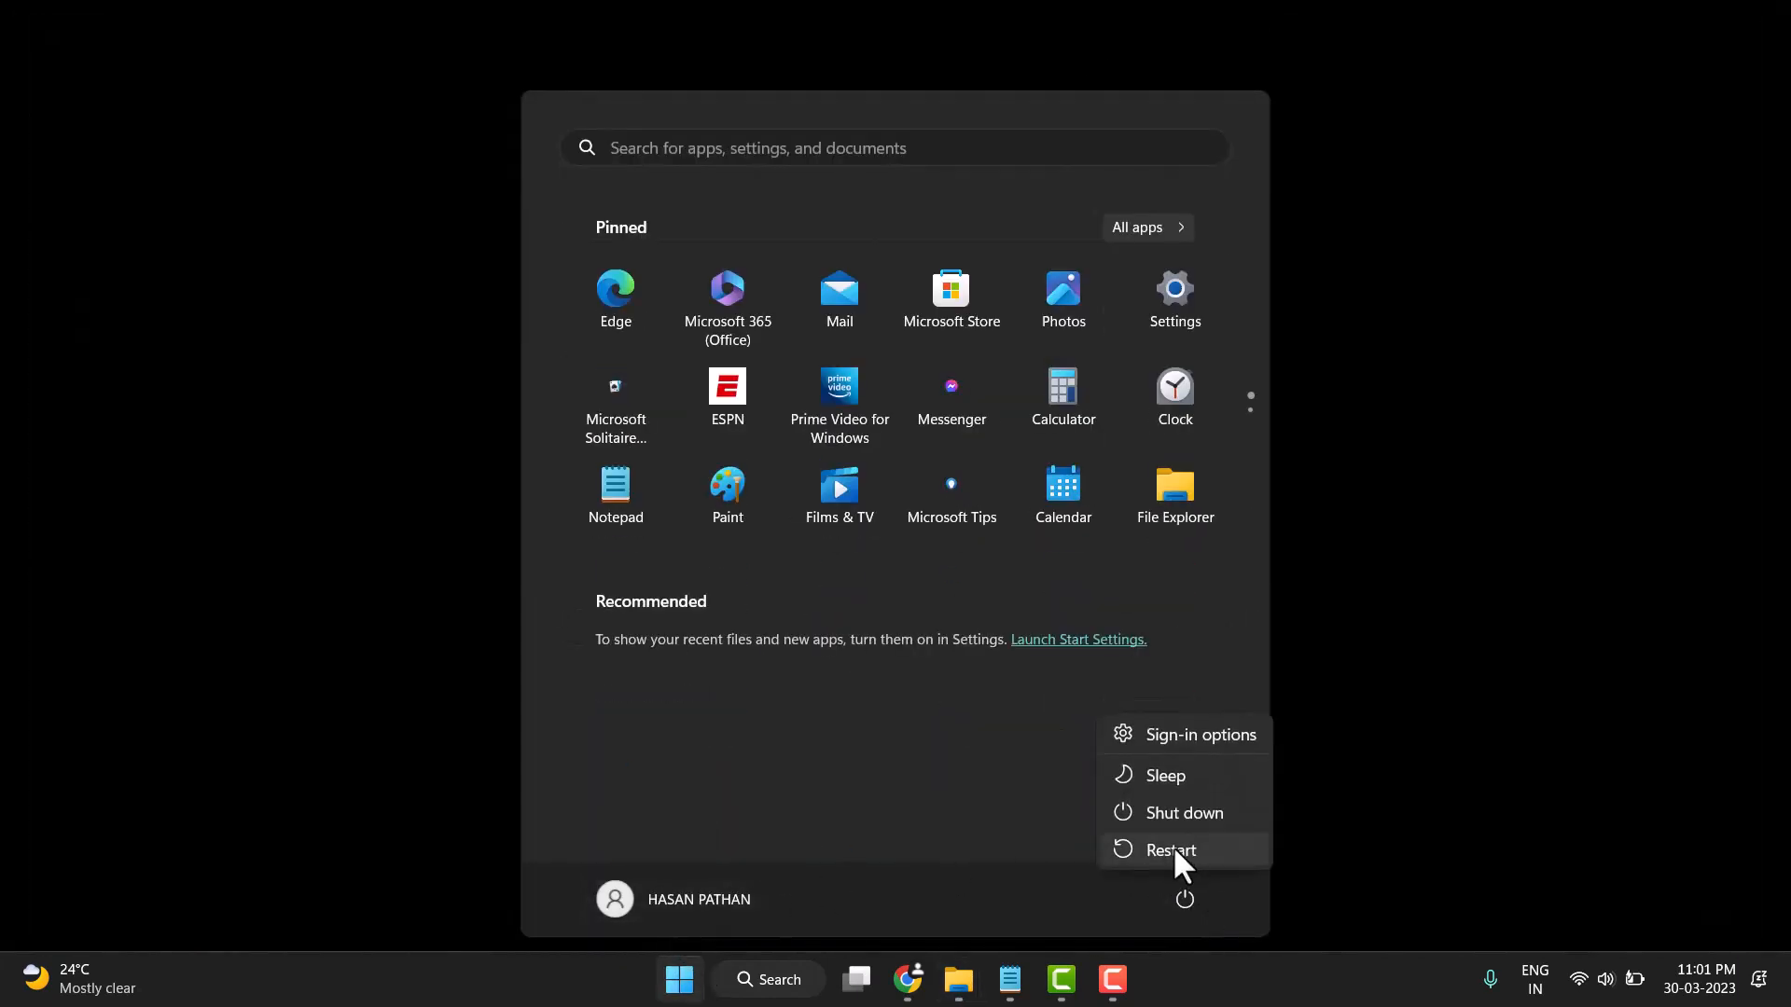
Restart the PC from the Start menu's power options.
{"action": "left_click", "coordinate": [1169, 850]}
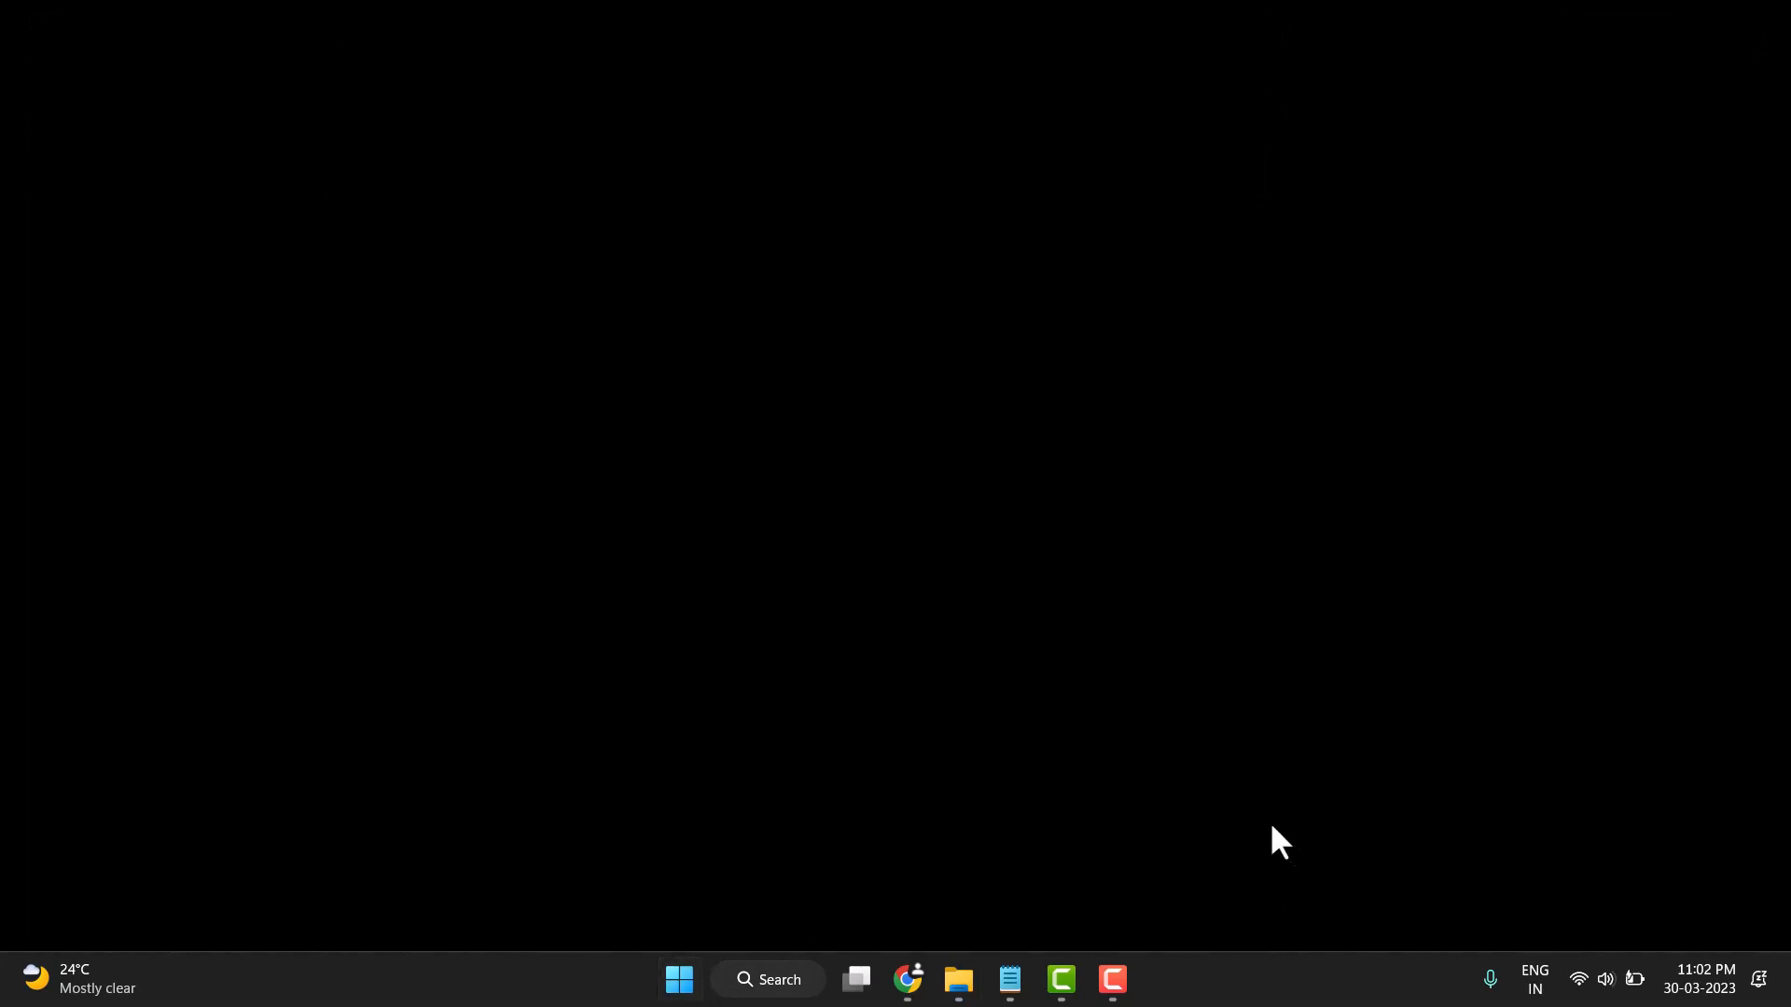
{"action": "mouse_move", "coordinate": [1263, 817]}
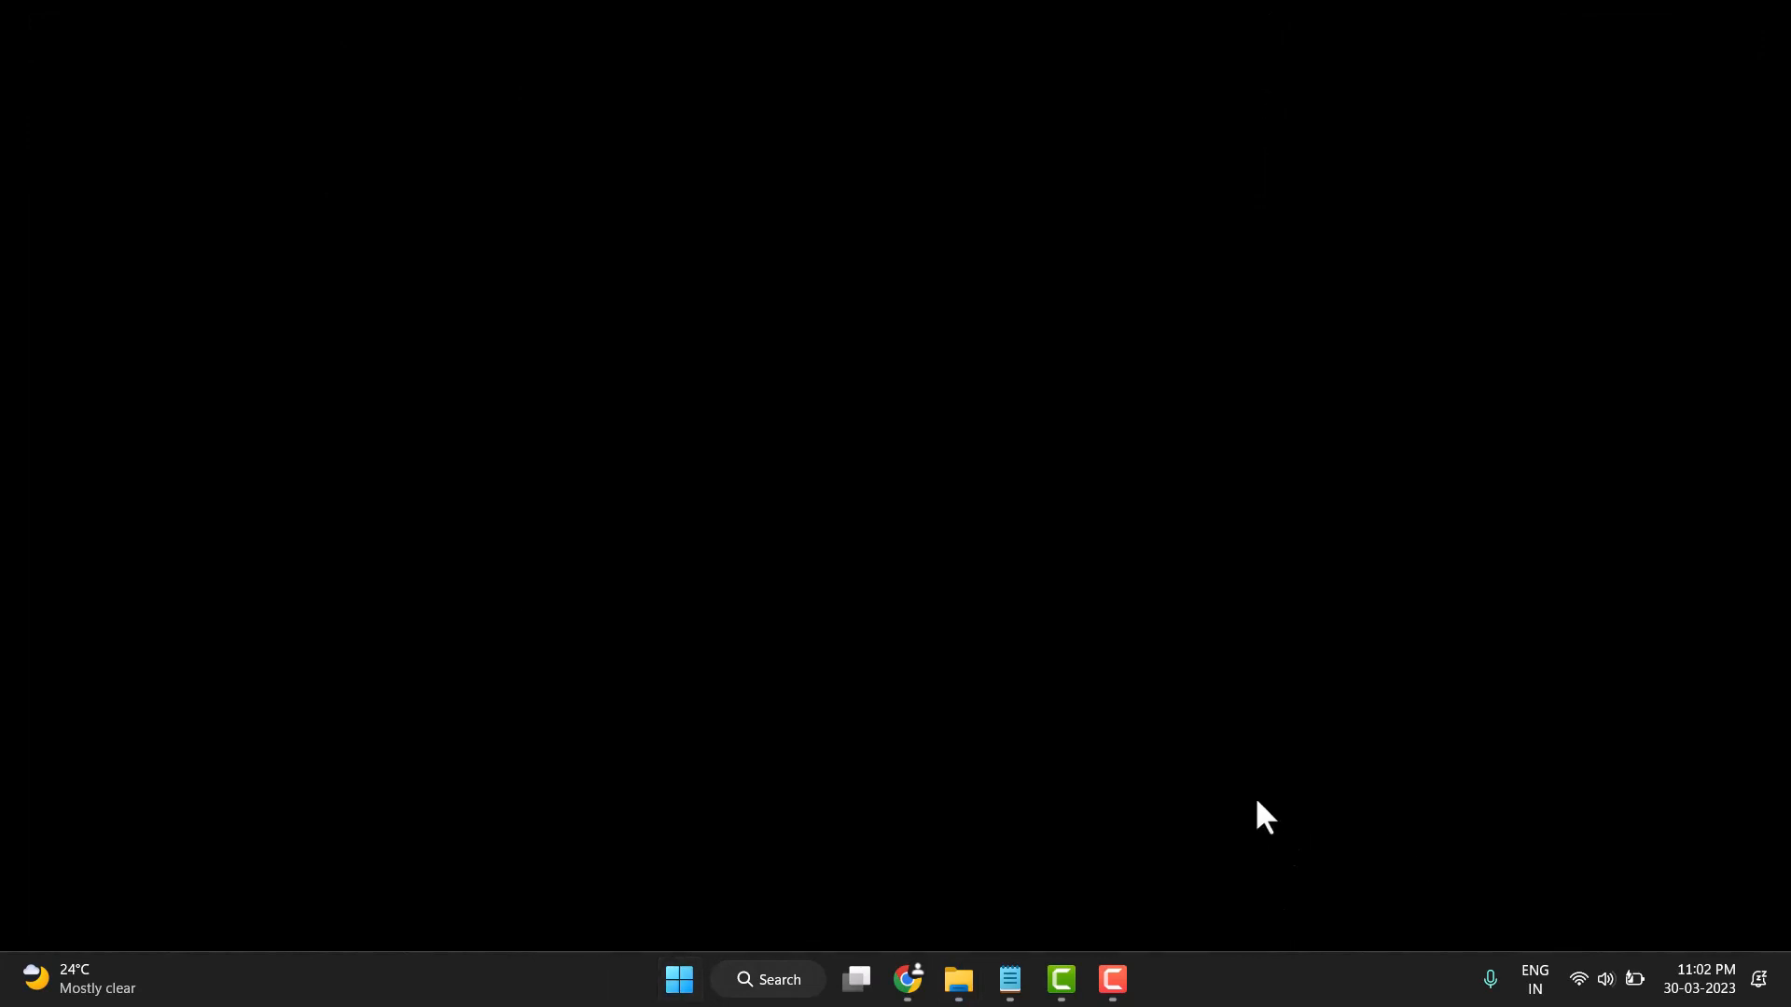